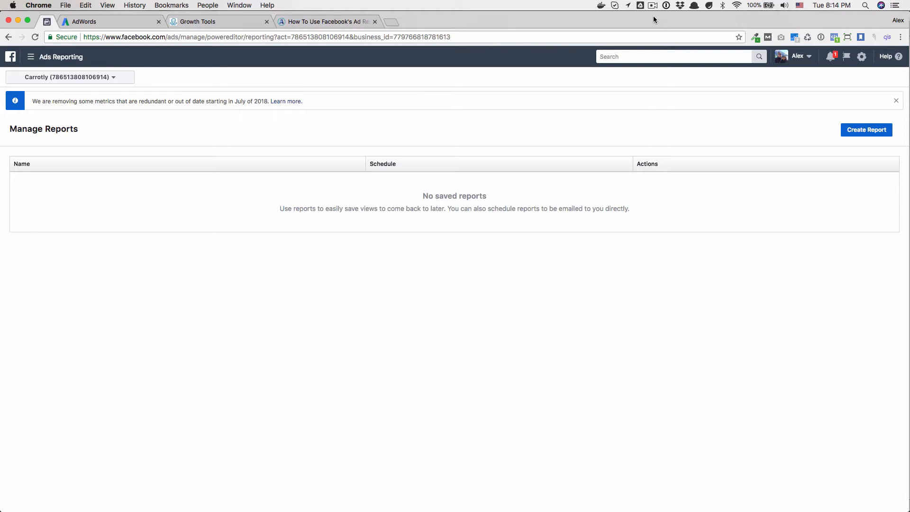
mouse_move(906, 117)
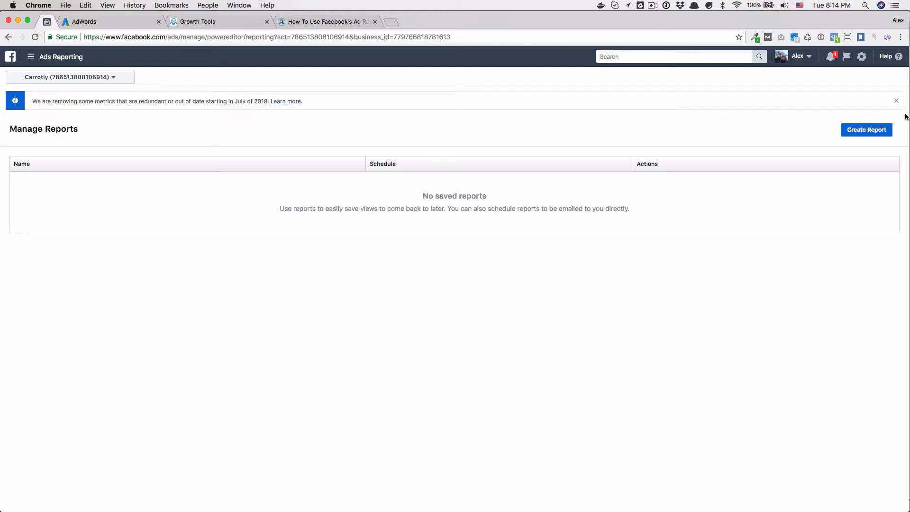
- Create a new report, briefly show it at Ad level, then return to Campaign level
click(32, 57)
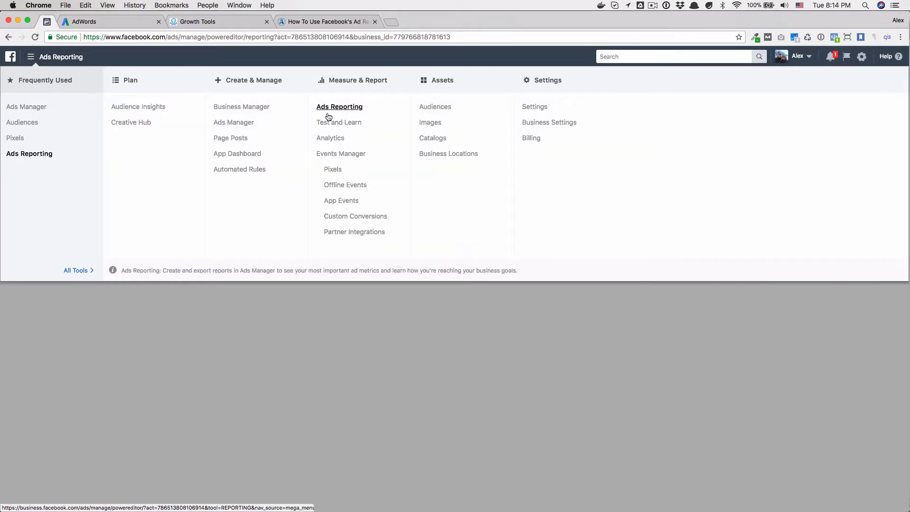
click(339, 106)
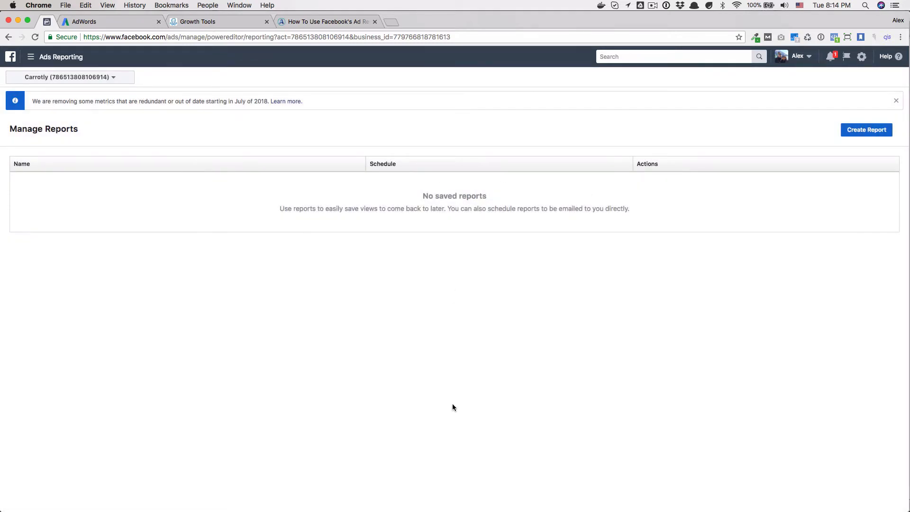
mouse_move(856, 139)
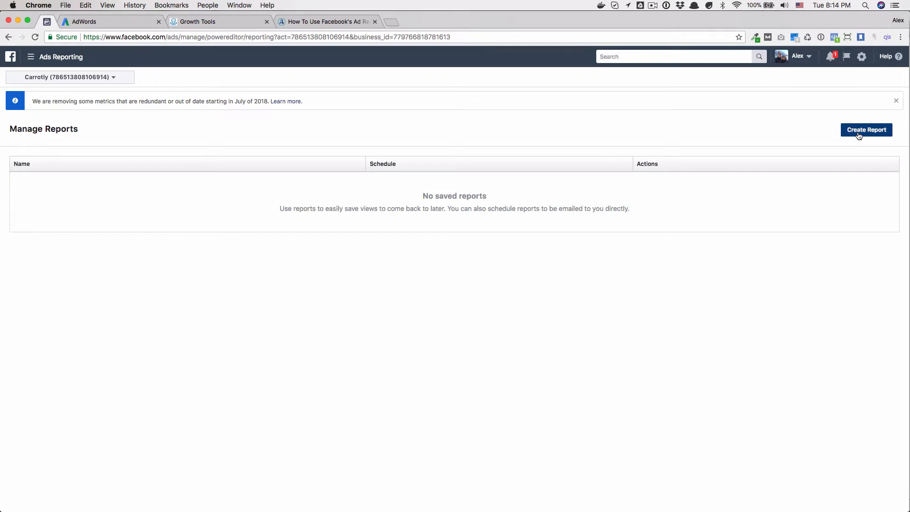
click(867, 129)
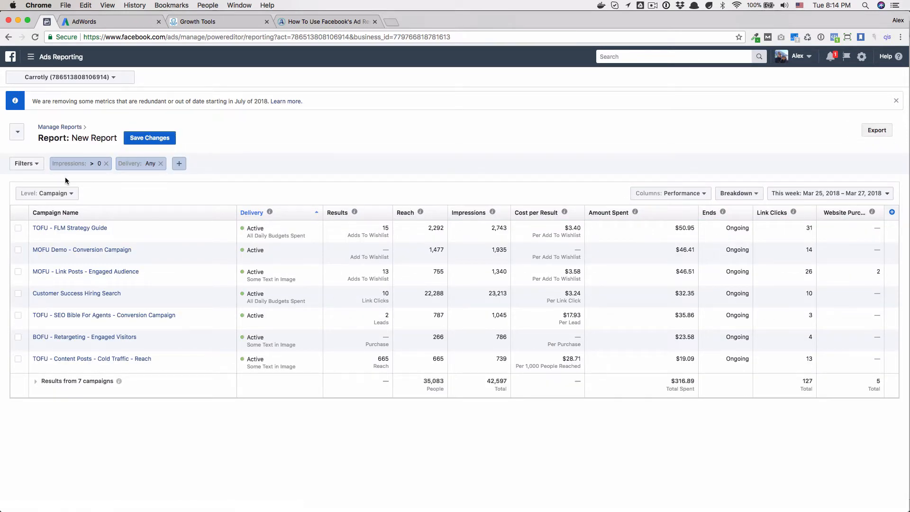
click(46, 192)
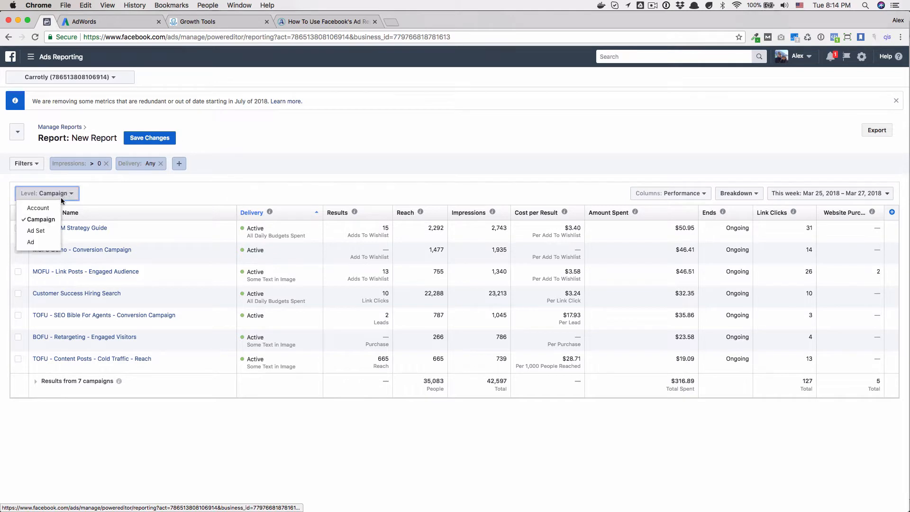
mouse_move(145, 188)
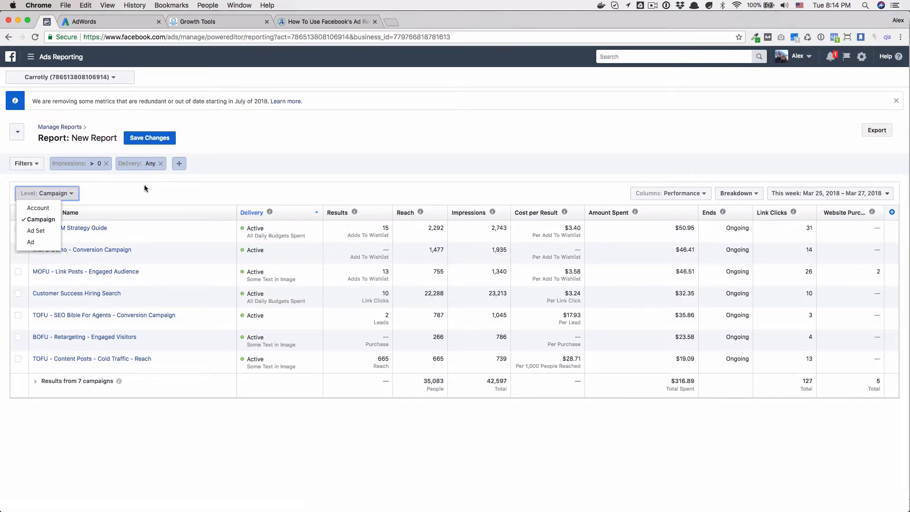
mouse_move(73, 211)
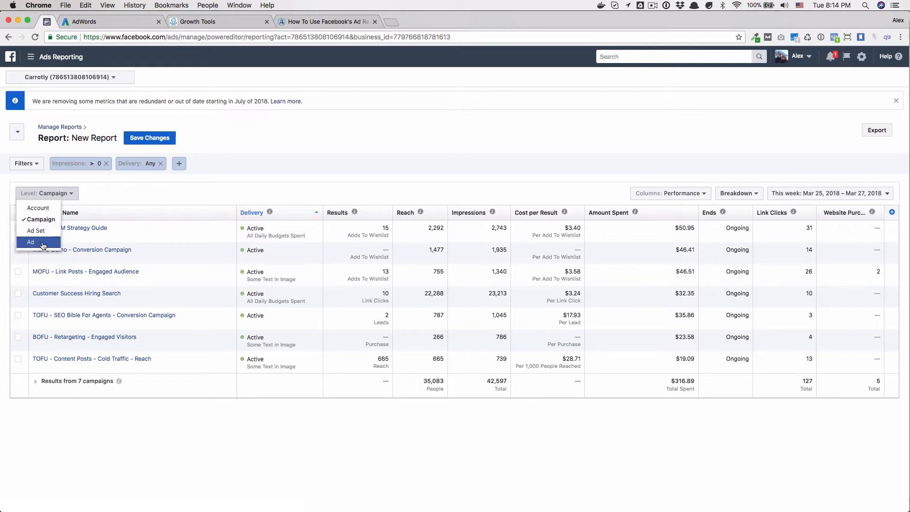
click(31, 242)
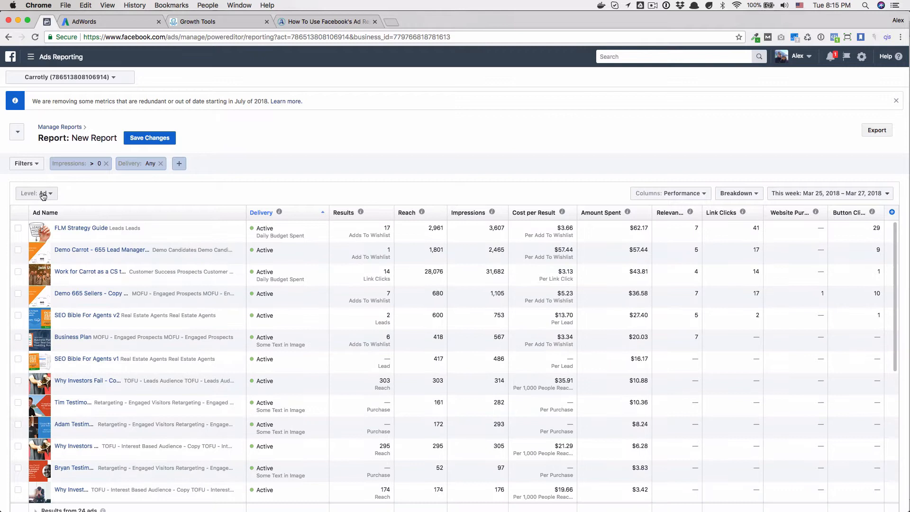
click(36, 194)
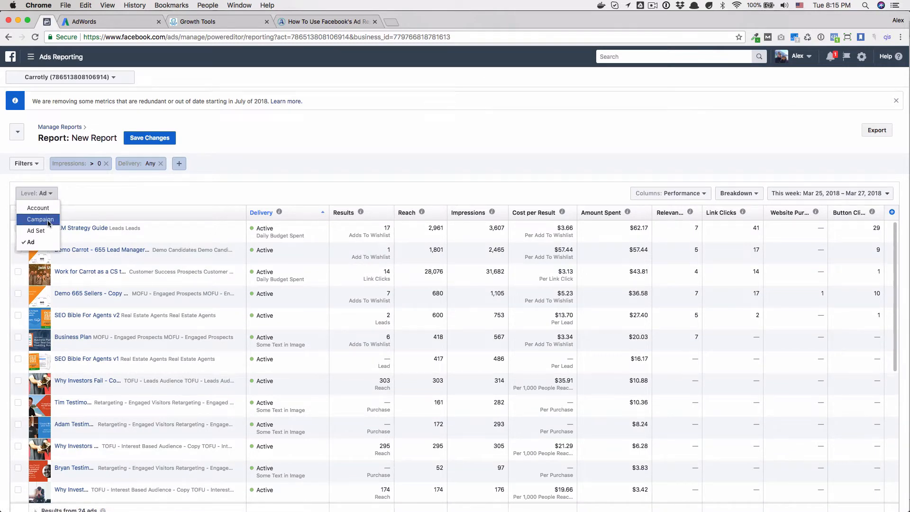
click(38, 219)
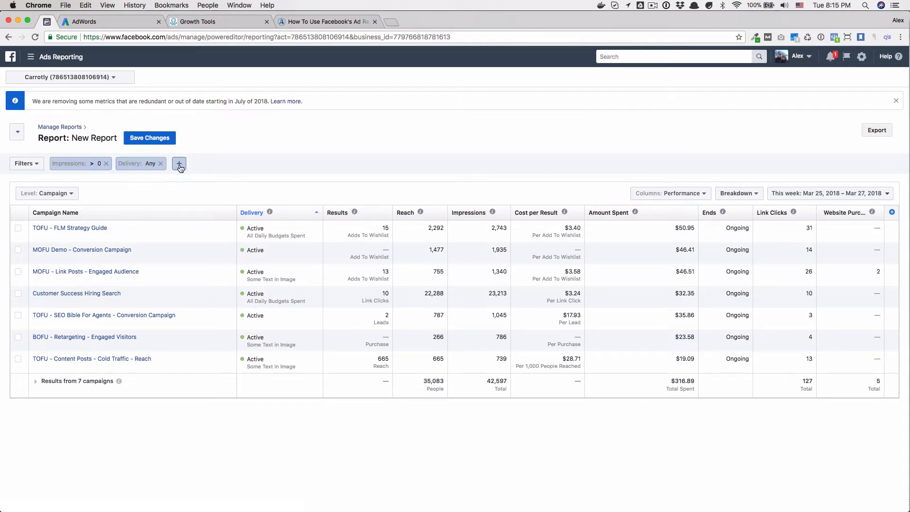
- Add a Campaign Name contains 'TOFU -' filter selecting the FLM Strategy campaign
click(179, 164)
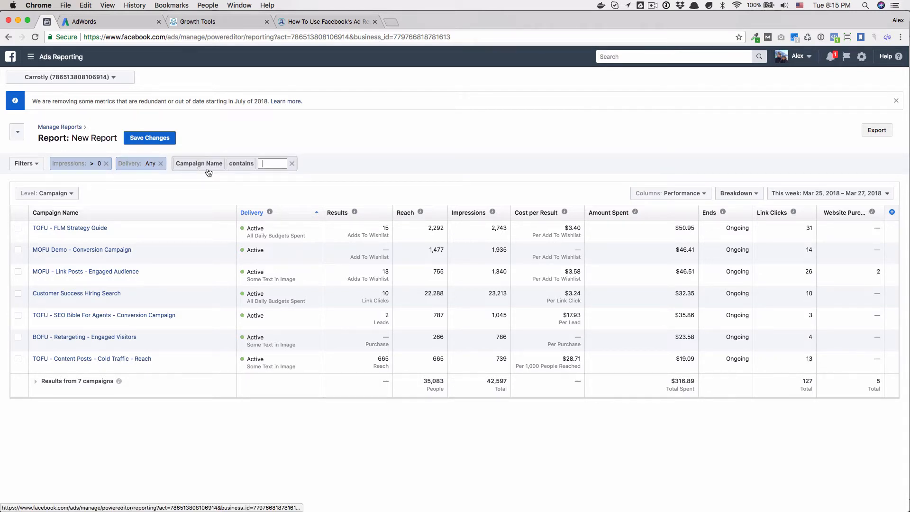
mouse_move(273, 176)
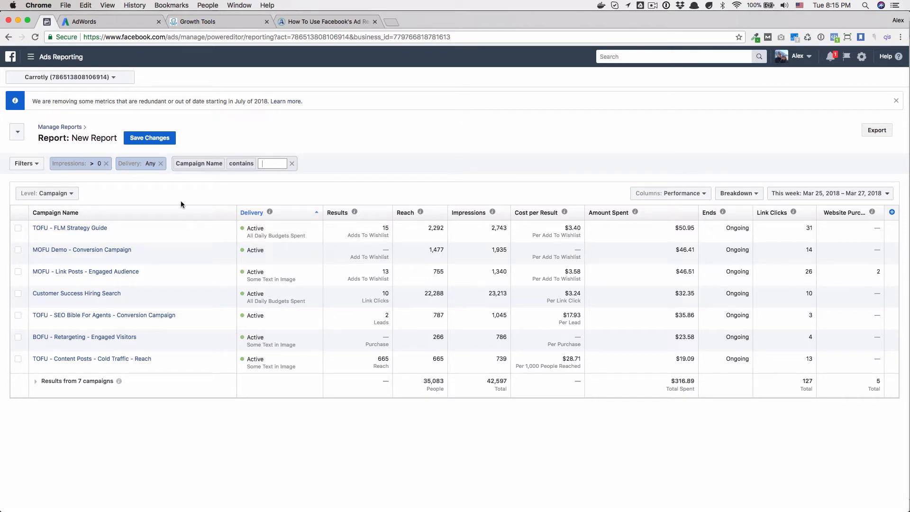
text(TOFU - FLM Strategy)
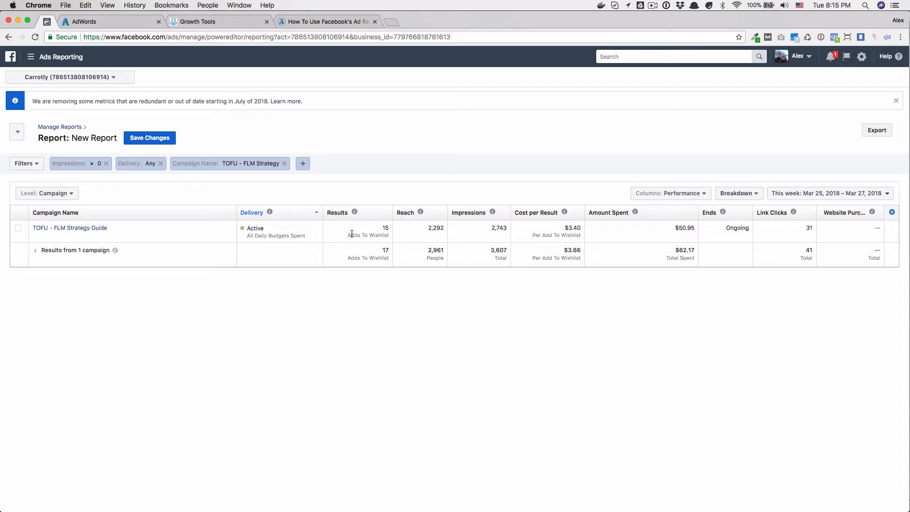
mouse_move(359, 273)
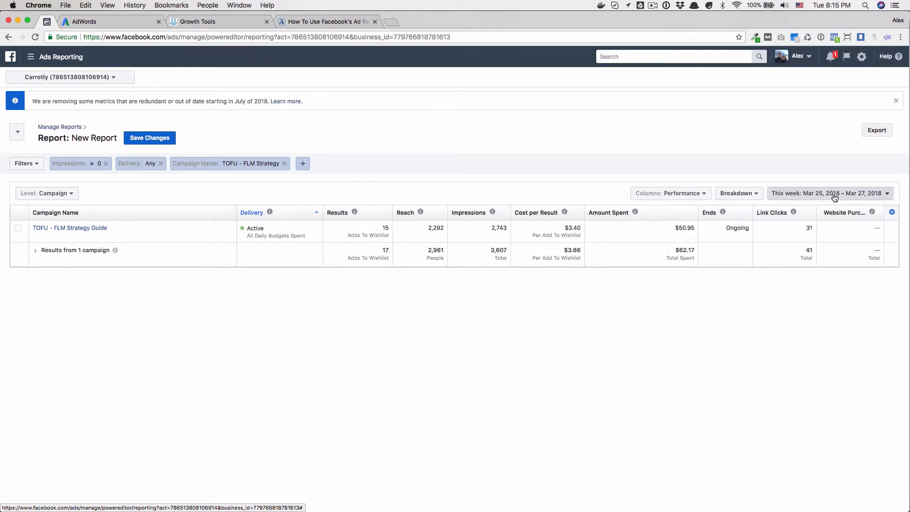
- Switch the report's date range to Last week, March 18–24, 2018
click(829, 193)
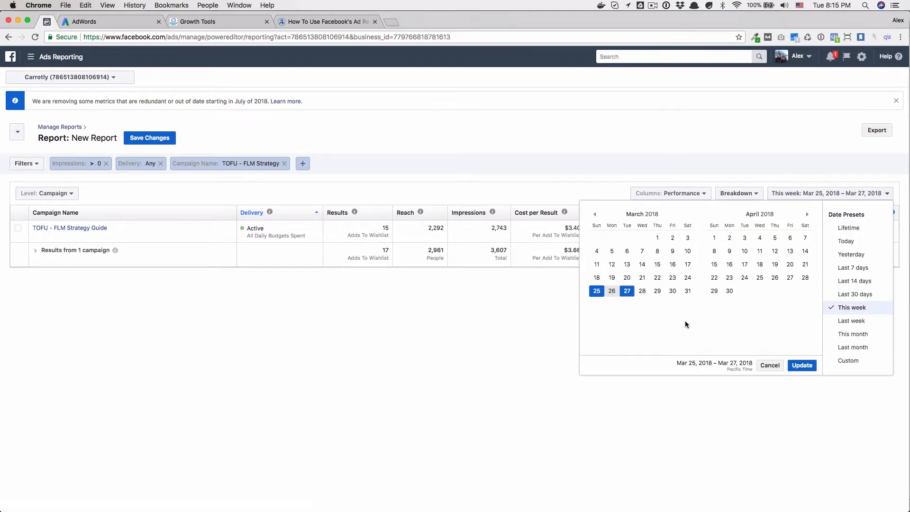
click(851, 321)
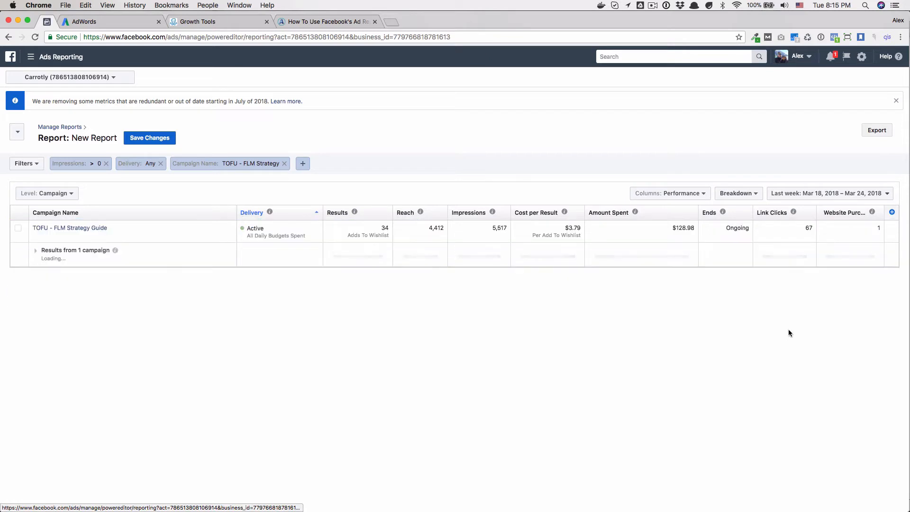
mouse_move(755, 206)
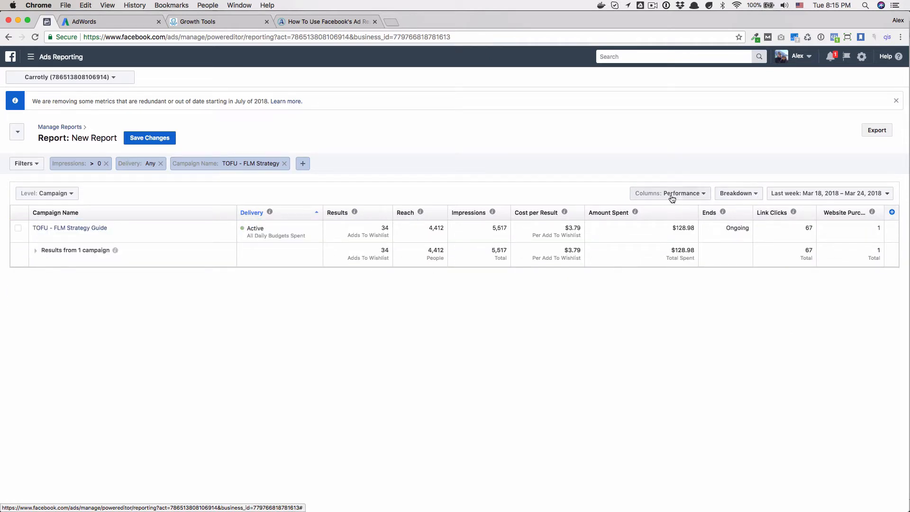
mouse_move(582, 230)
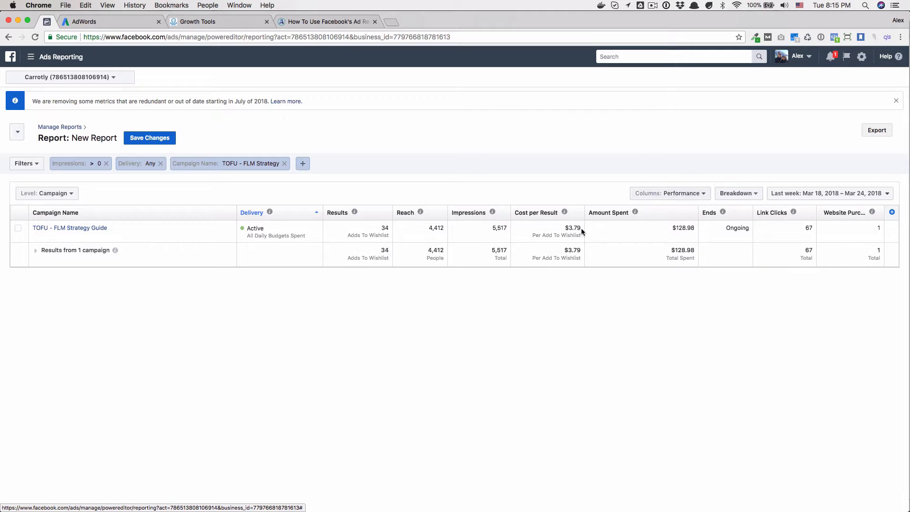
mouse_move(626, 212)
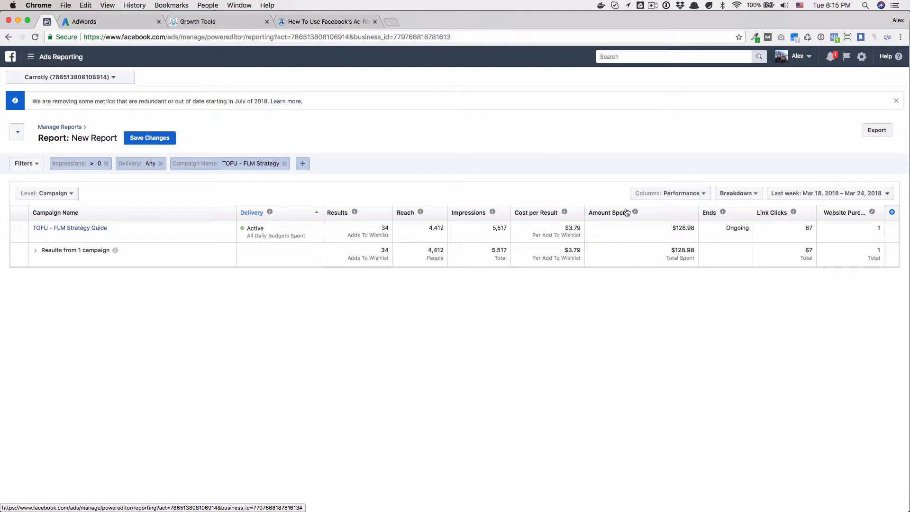
click(670, 193)
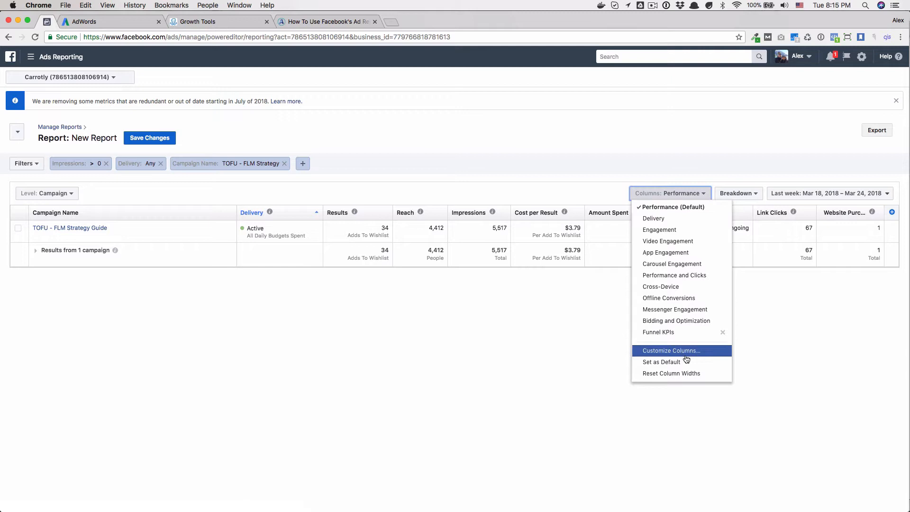
mouse_move(688, 281)
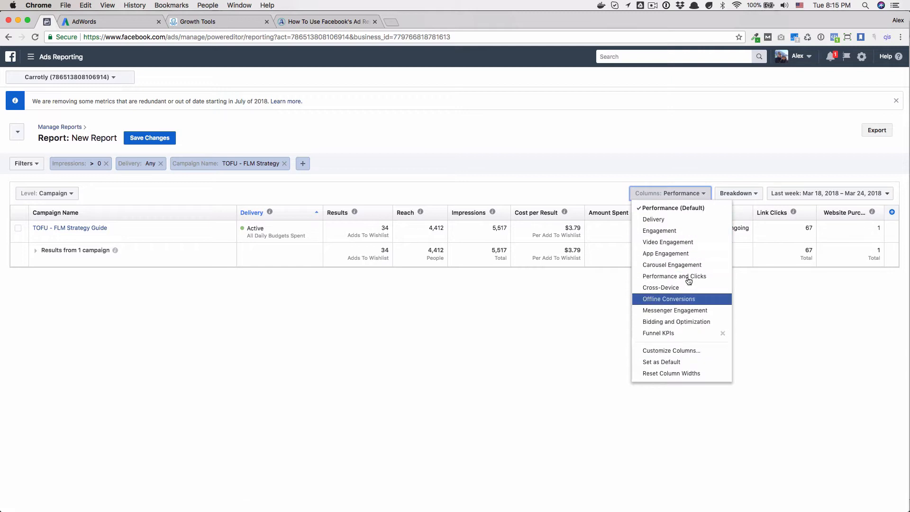
mouse_move(683, 350)
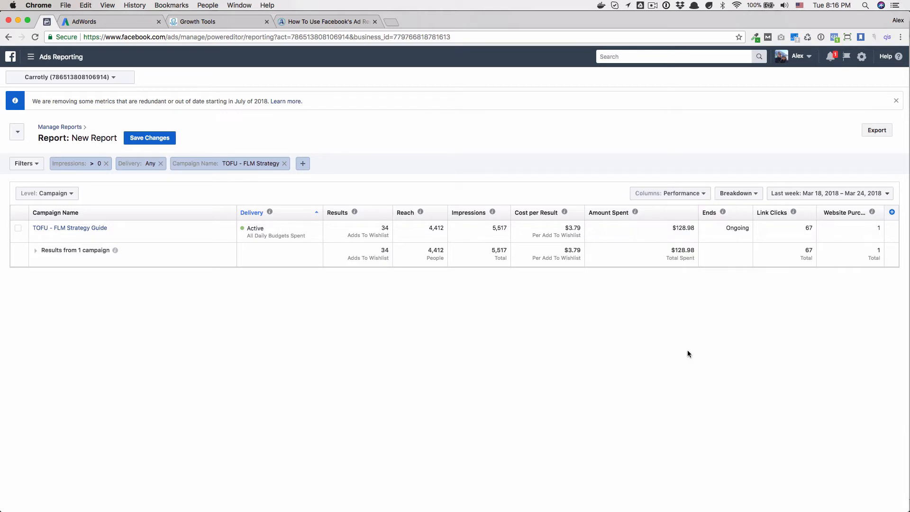
mouse_move(633, 379)
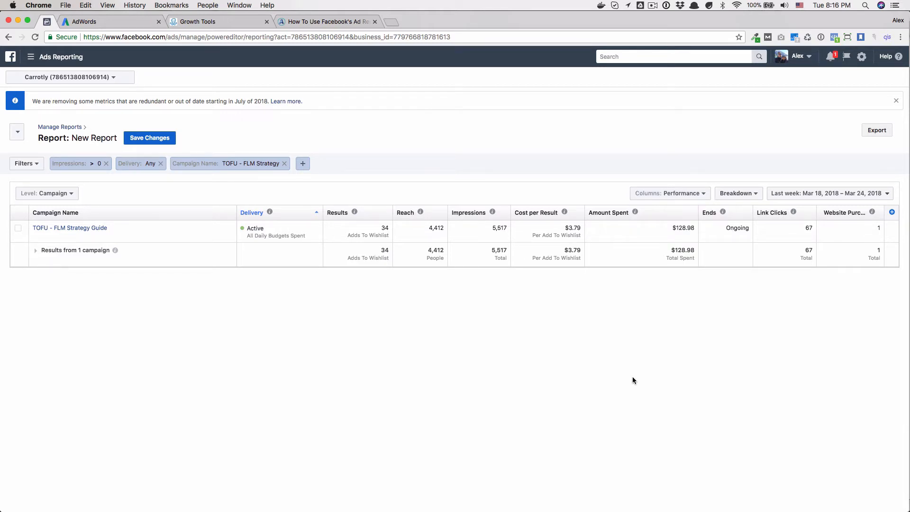
- Add CTR (All) and Post Comments in the Customize Columns dialog
click(670, 193)
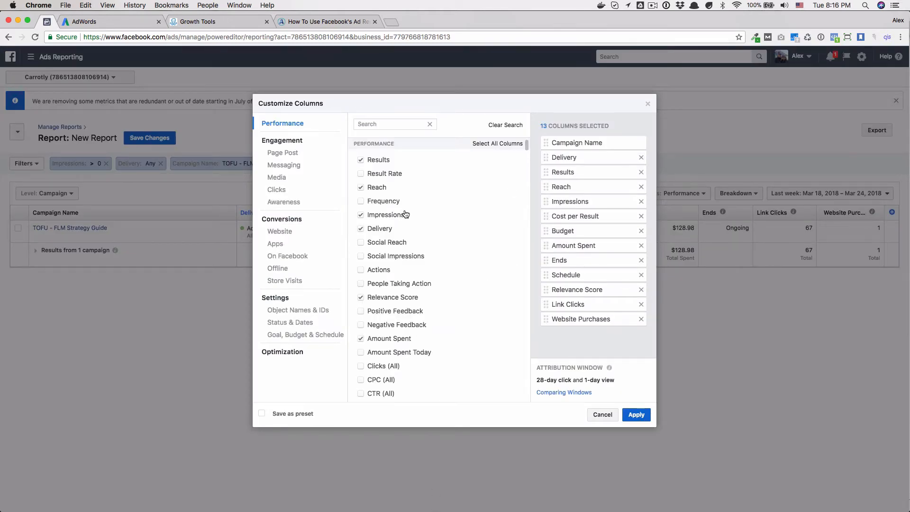
scroll(down, 3)
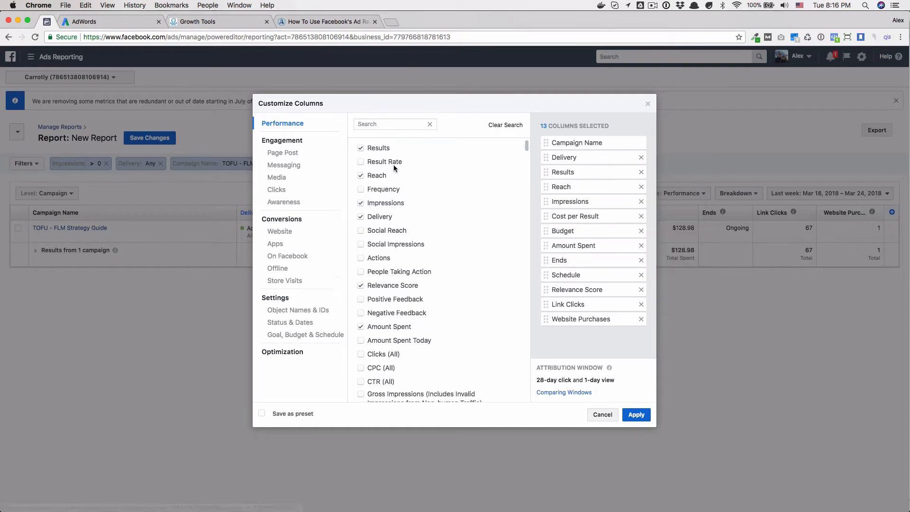
mouse_move(376, 170)
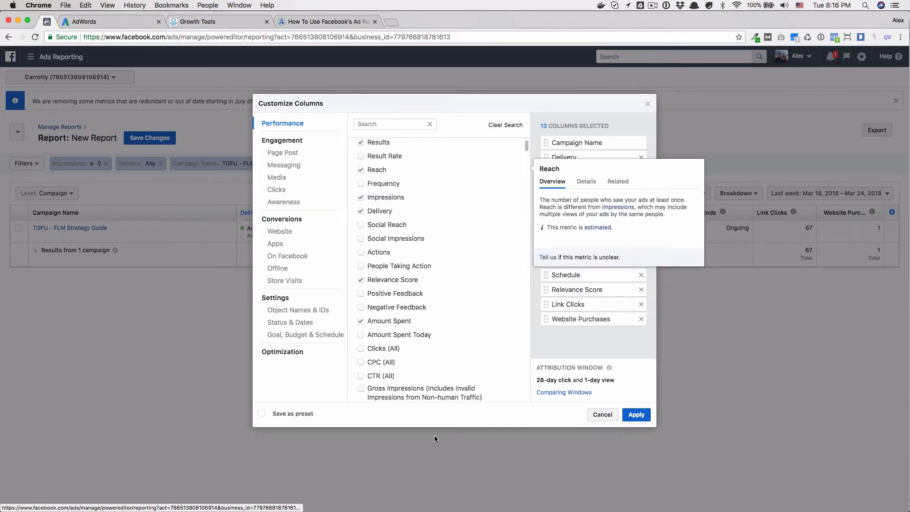
mouse_move(422, 252)
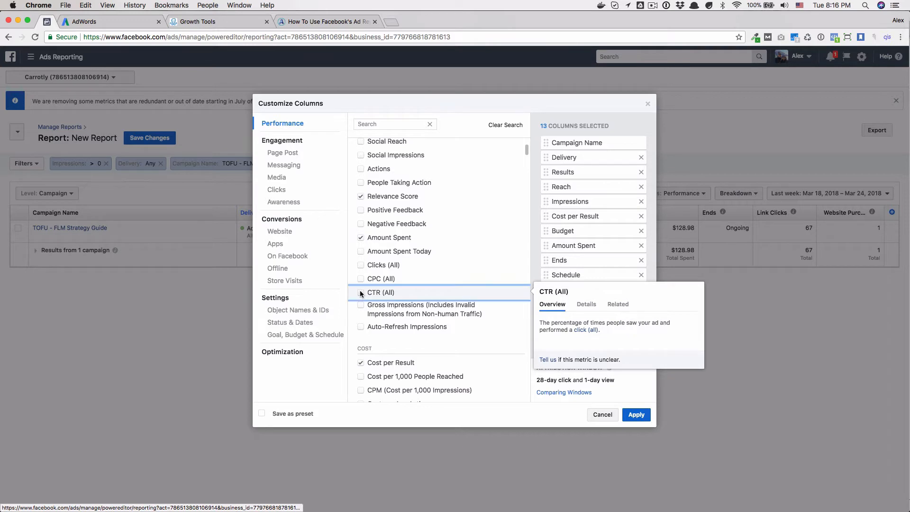
click(361, 293)
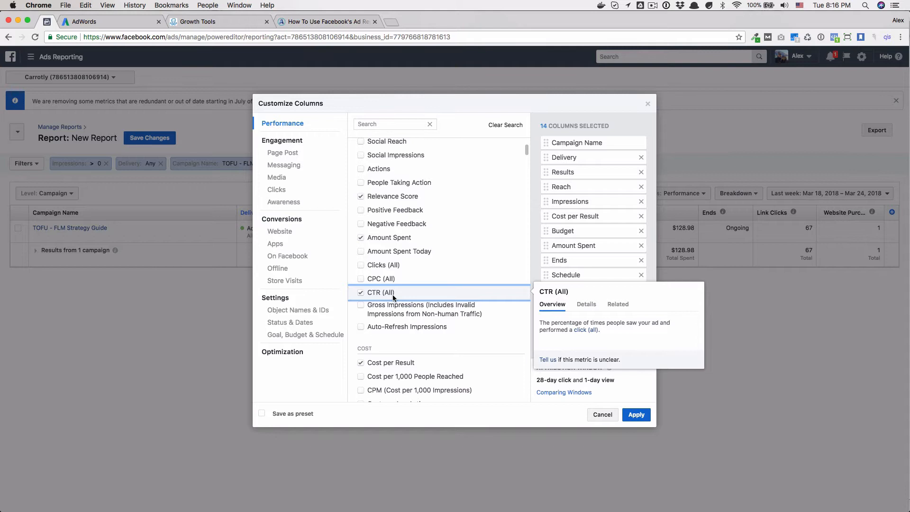
scroll(down, 3)
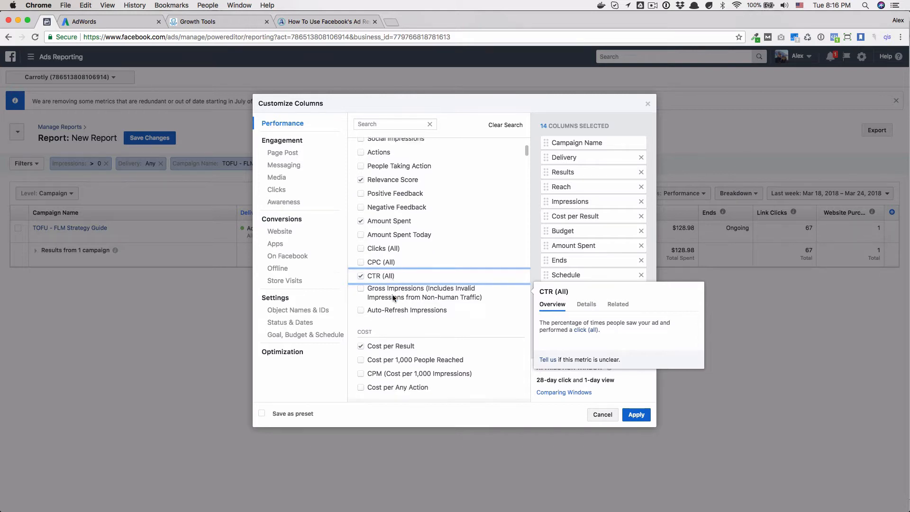
scroll(down, 3)
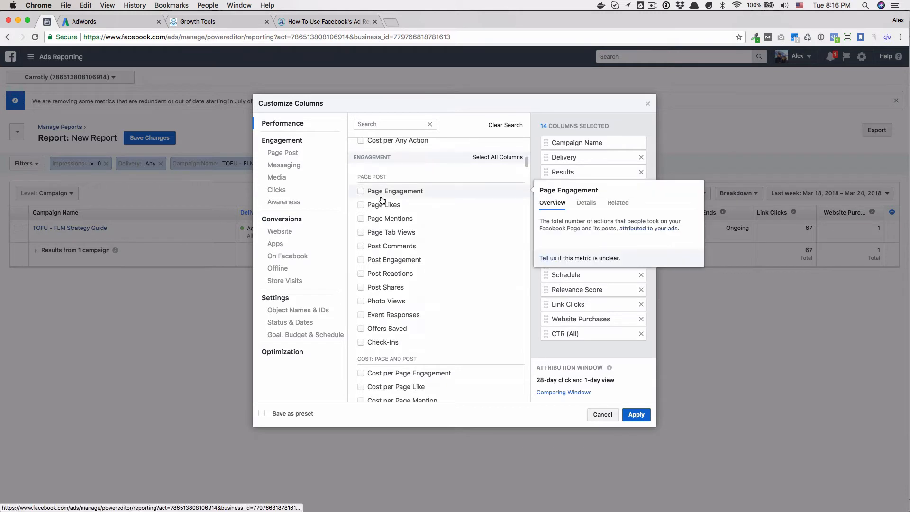
click(361, 245)
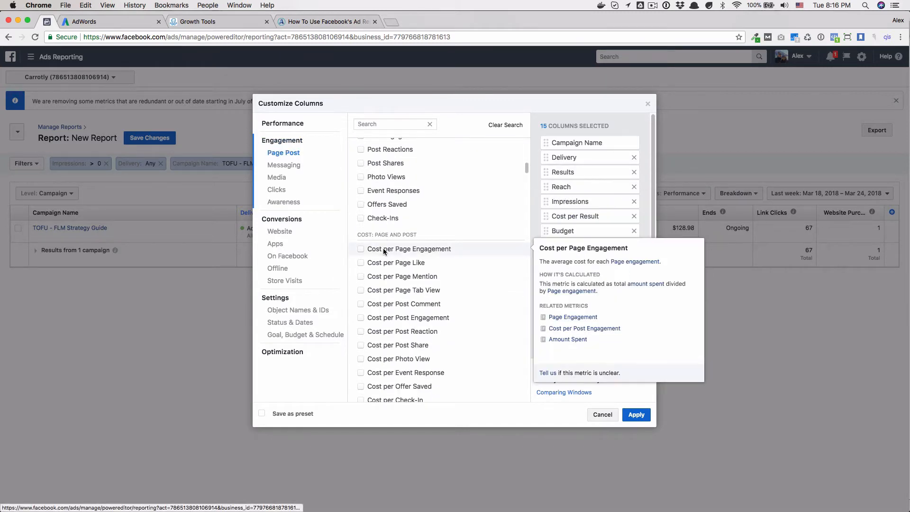
- Add link click-through rate, Unique CTR (All) and website conversion metrics, then apply the columns
scroll(down, 3)
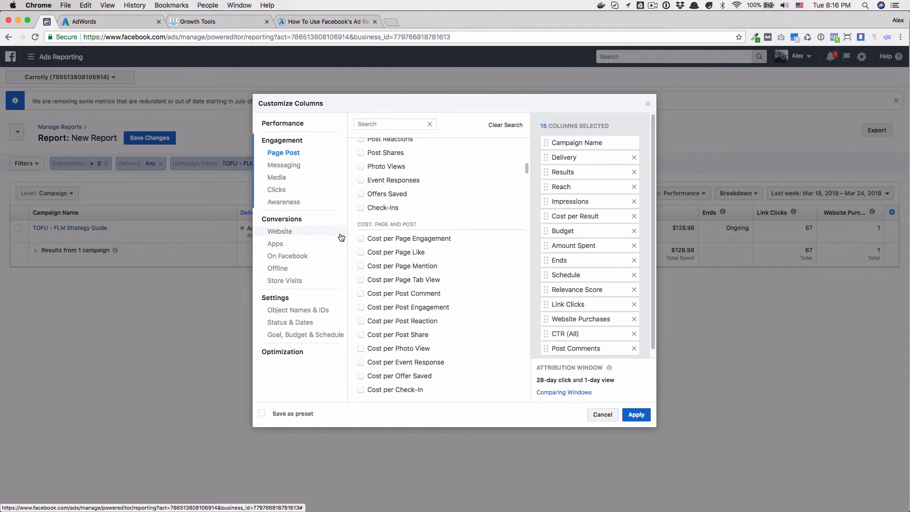
mouse_move(346, 234)
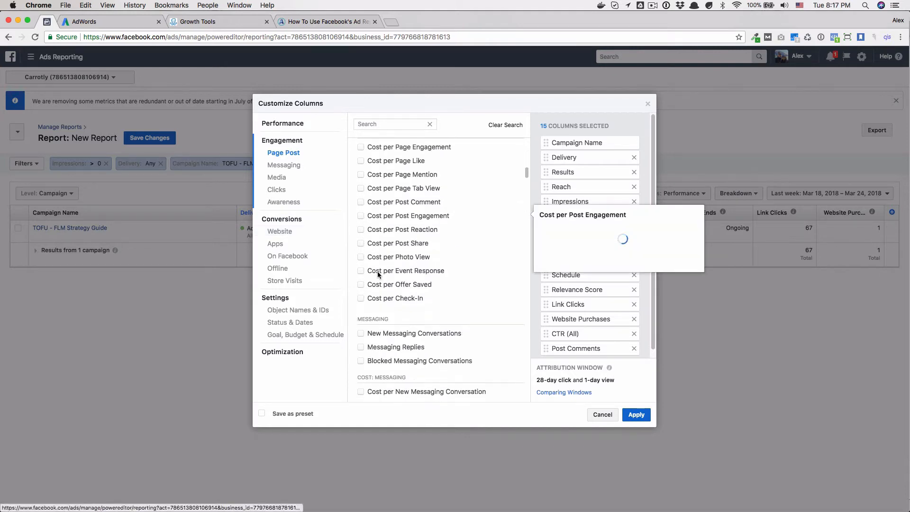
scroll(down, 3)
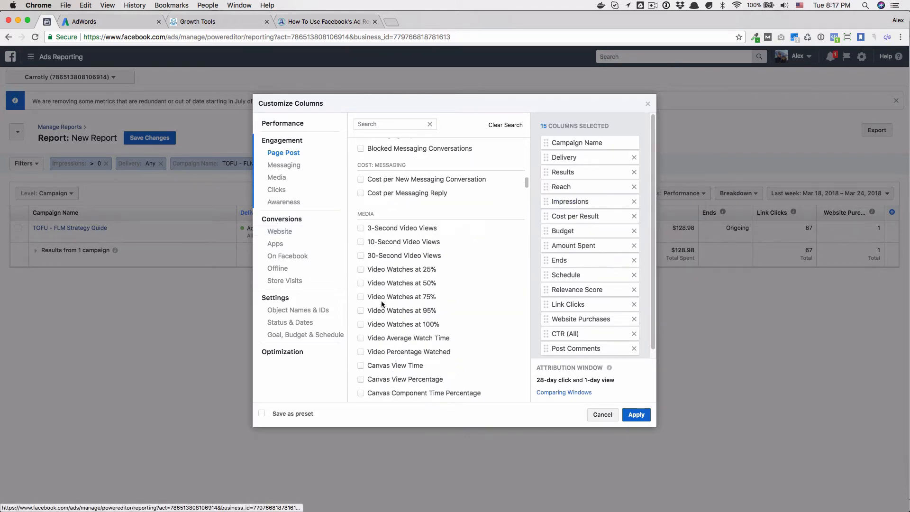
mouse_move(425, 312)
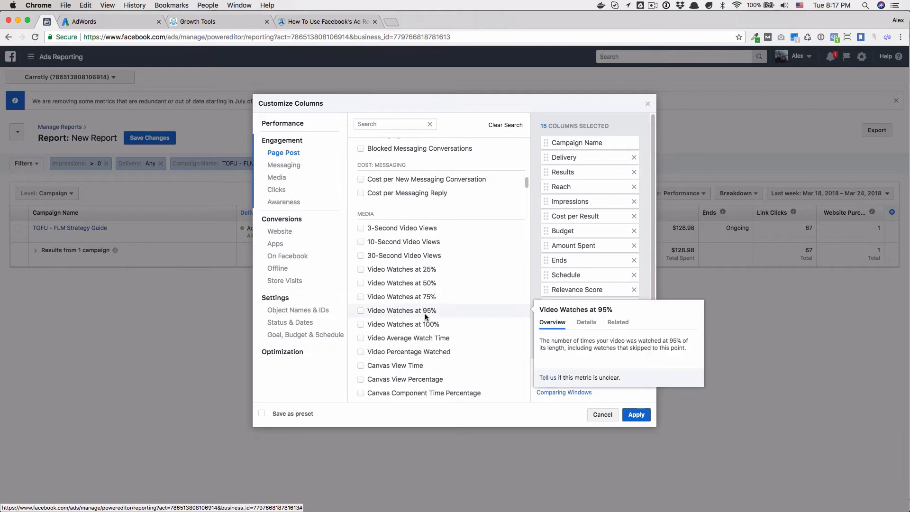
mouse_move(425, 302)
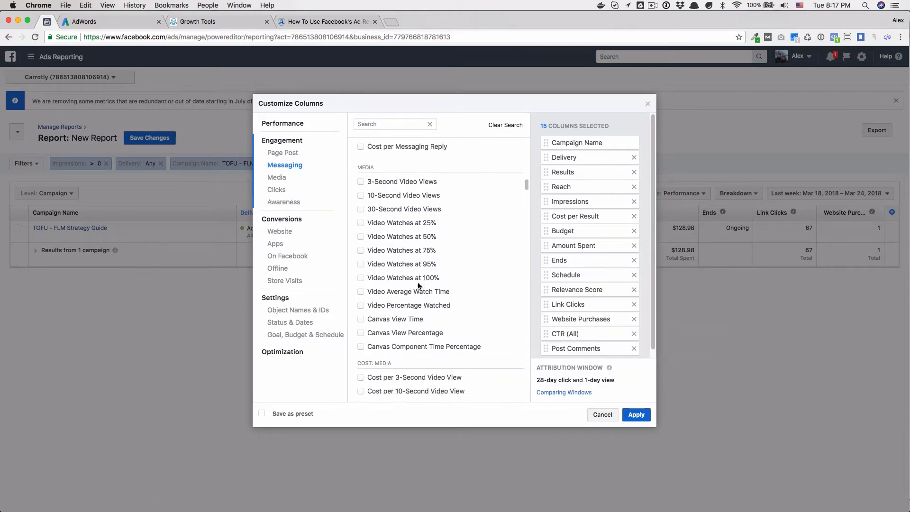
click(276, 189)
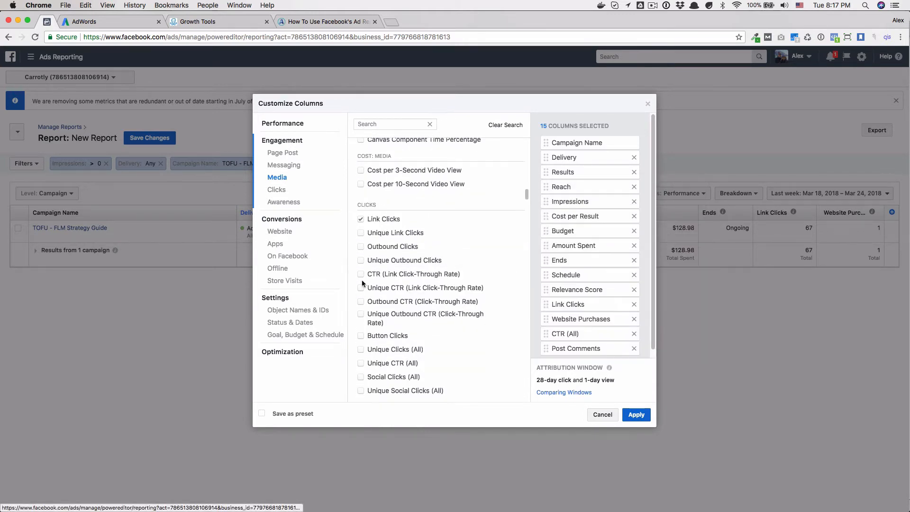
click(361, 273)
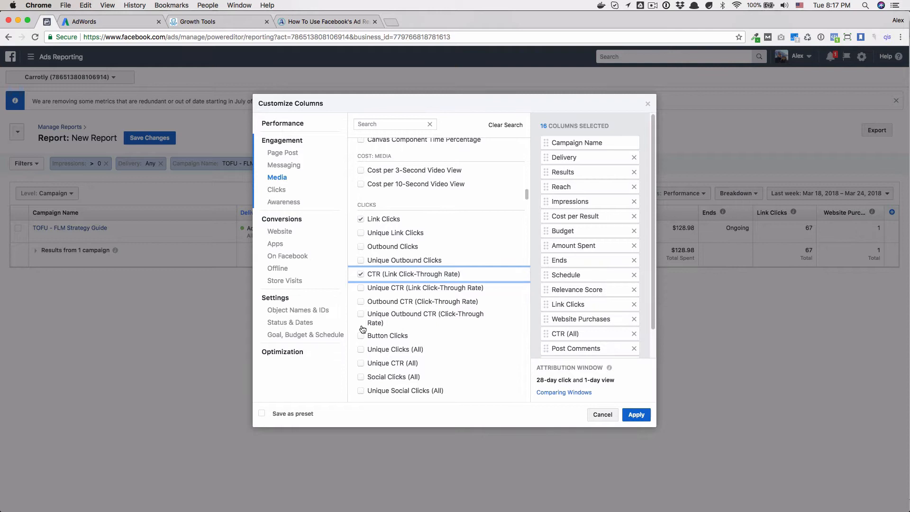
scroll(down, 3)
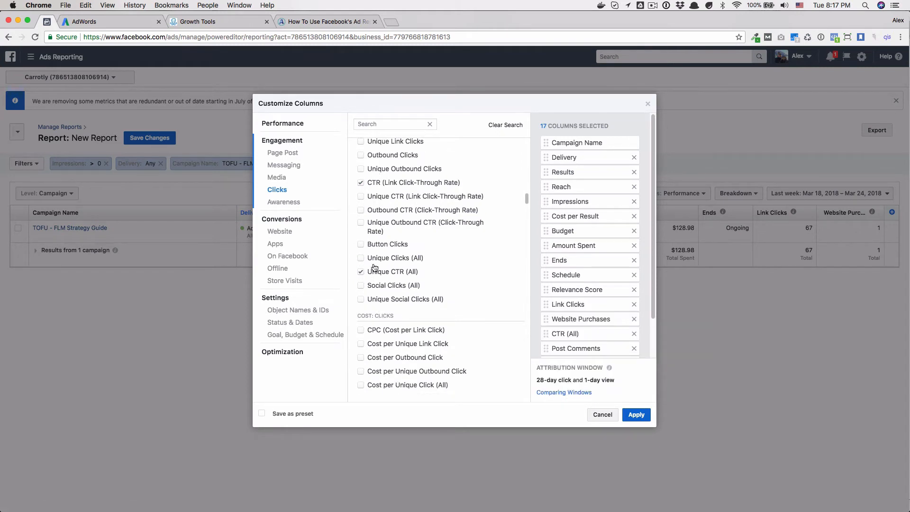
mouse_move(408, 286)
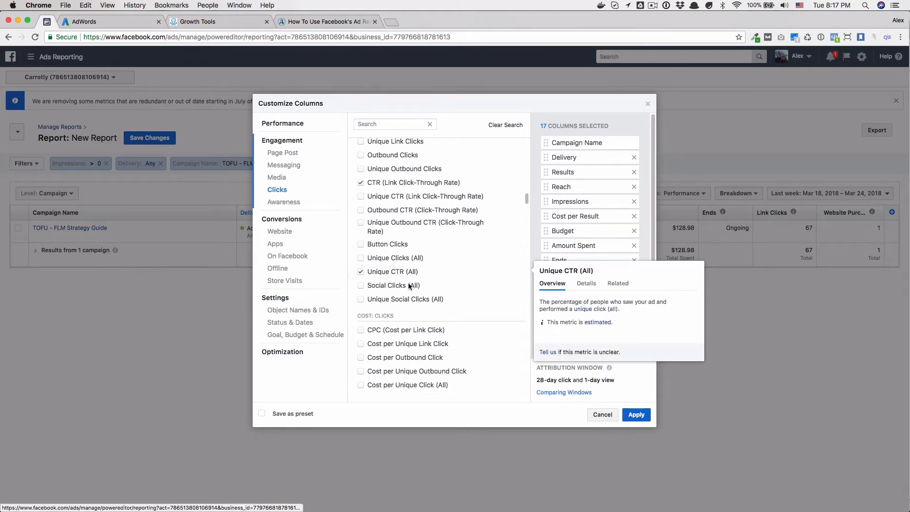
scroll(down, 3)
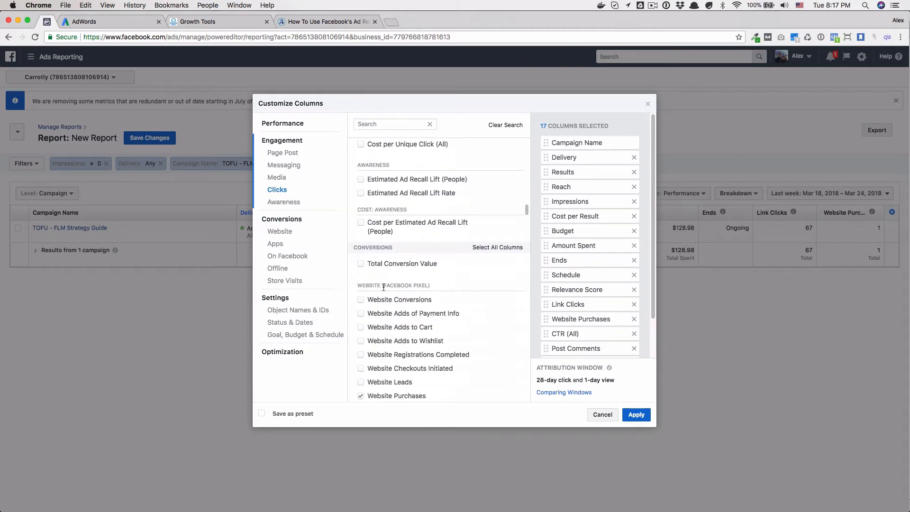
scroll(down, 3)
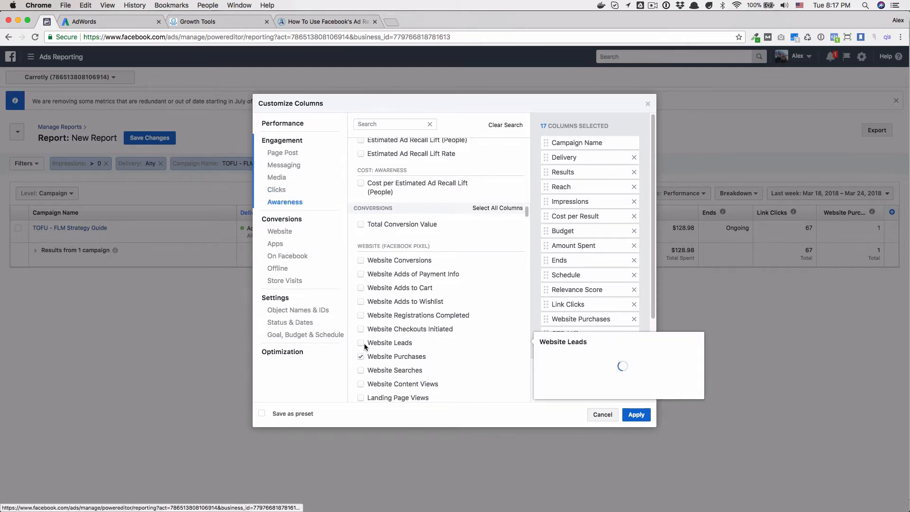
click(360, 343)
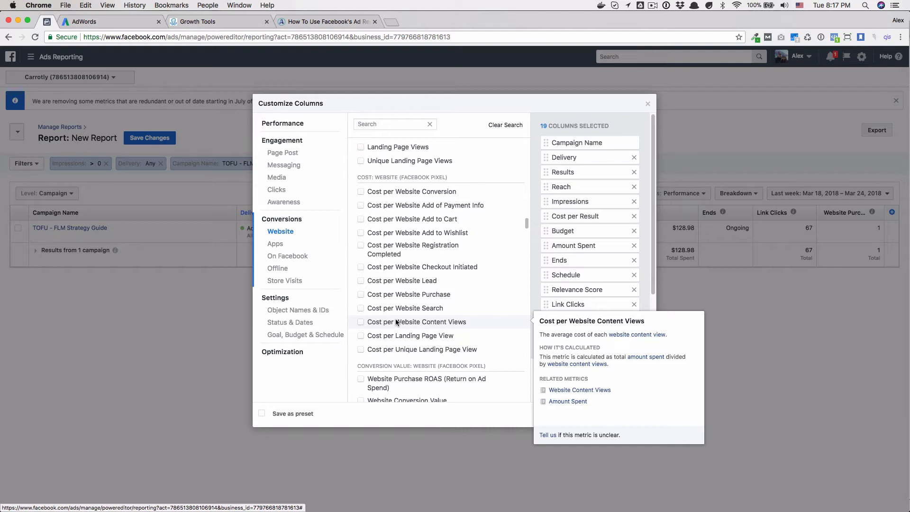
mouse_move(399, 317)
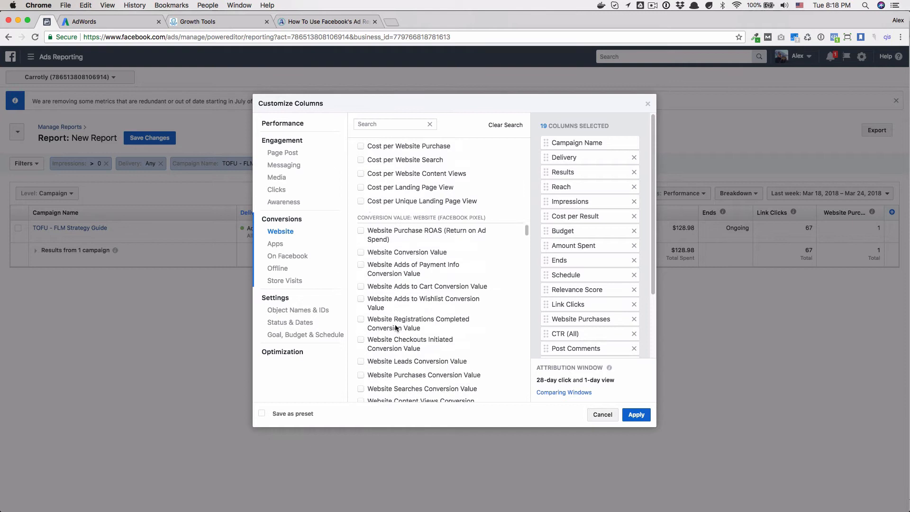
scroll(down, 3)
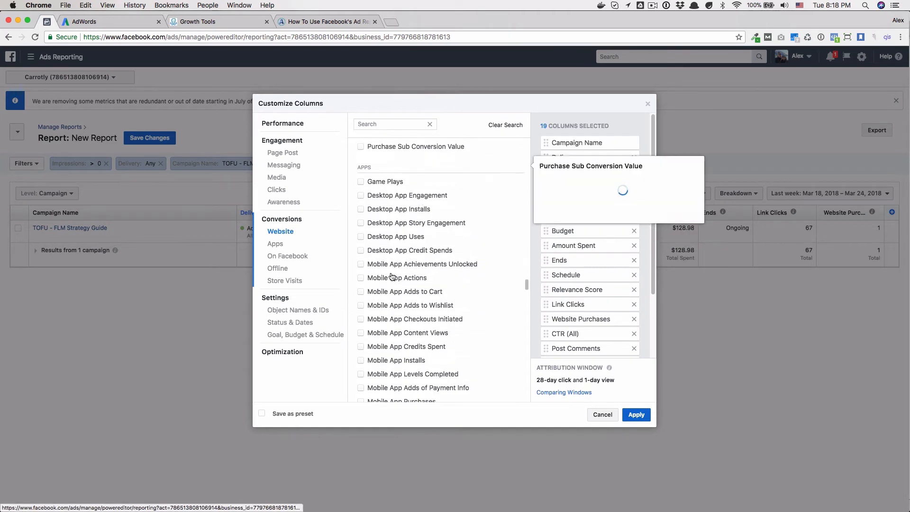
click(275, 244)
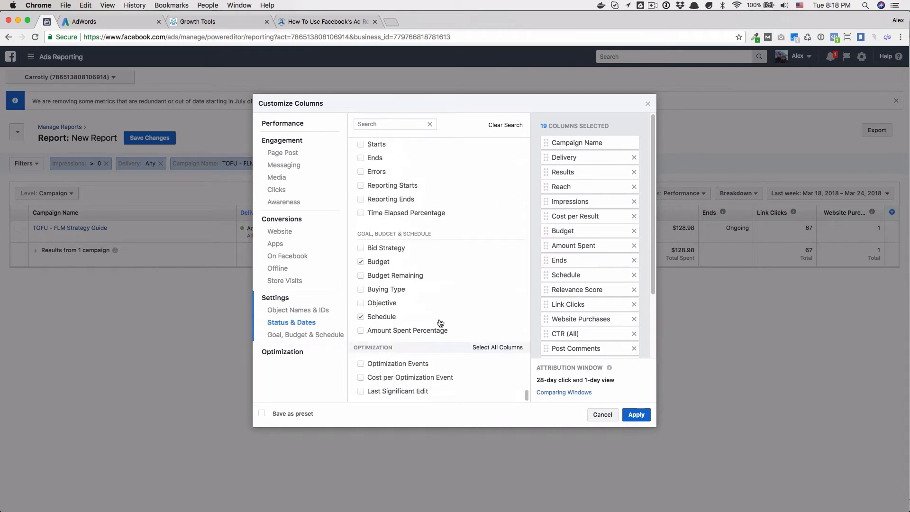
click(636, 414)
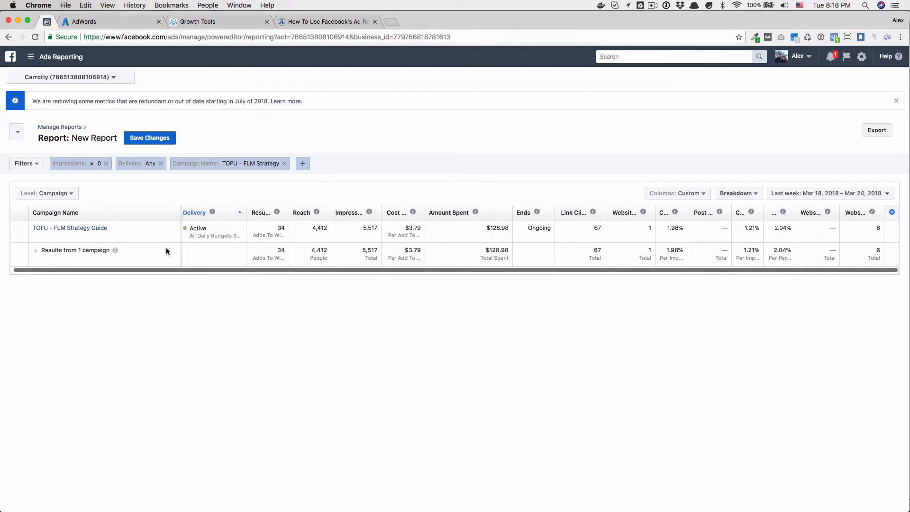
mouse_move(312, 216)
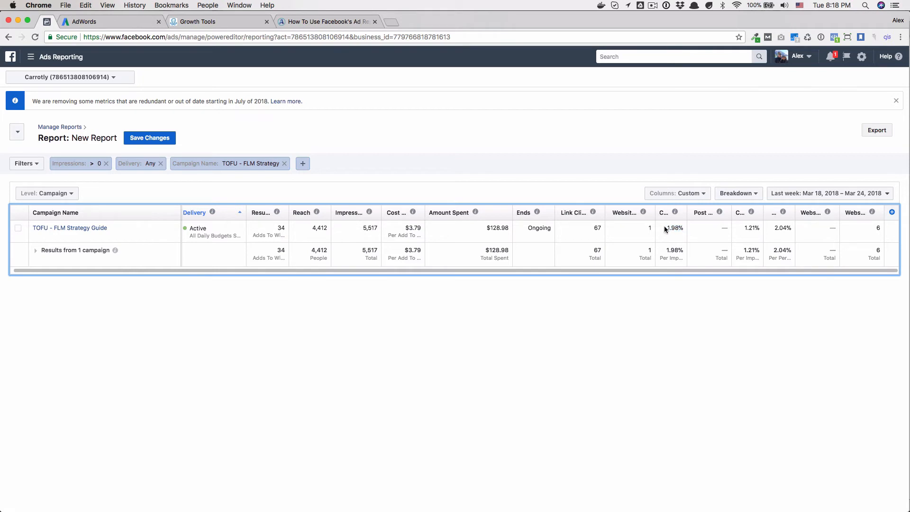
mouse_move(724, 214)
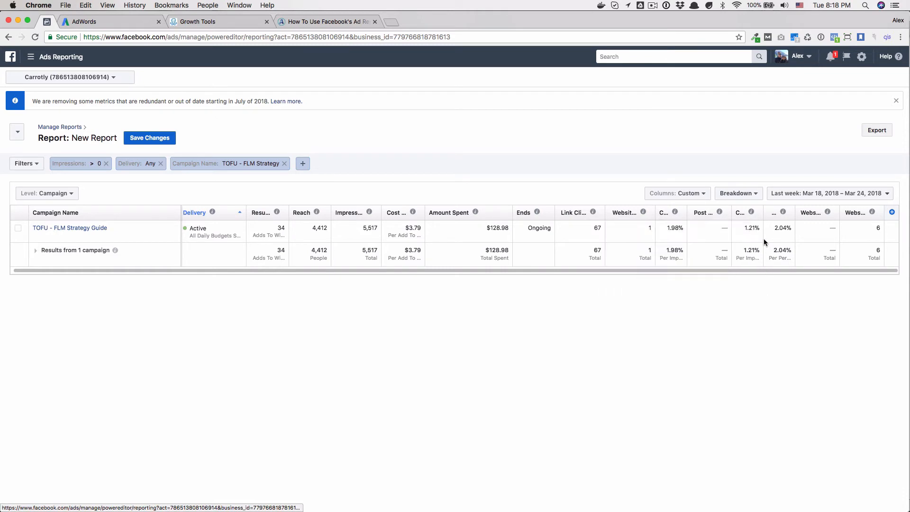
- Select the 1.21% click-through value in the custom-column report
double_click(750, 228)
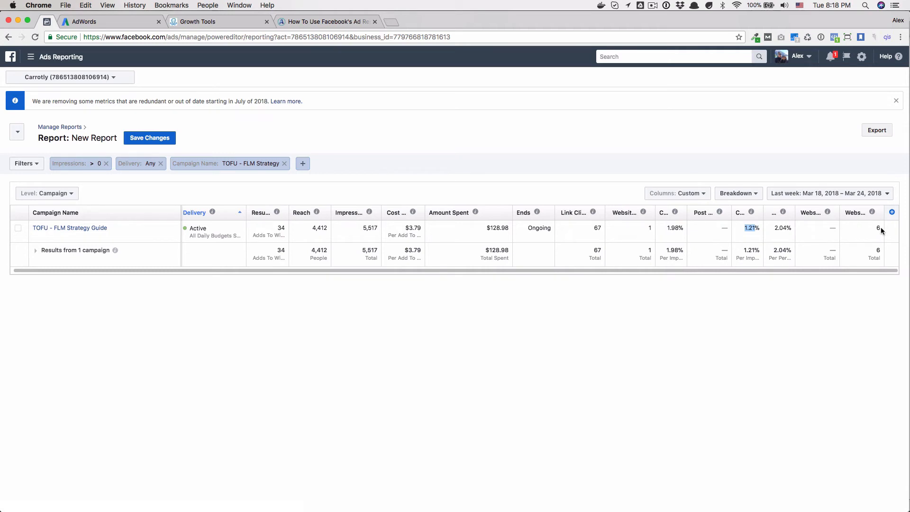
mouse_move(871, 212)
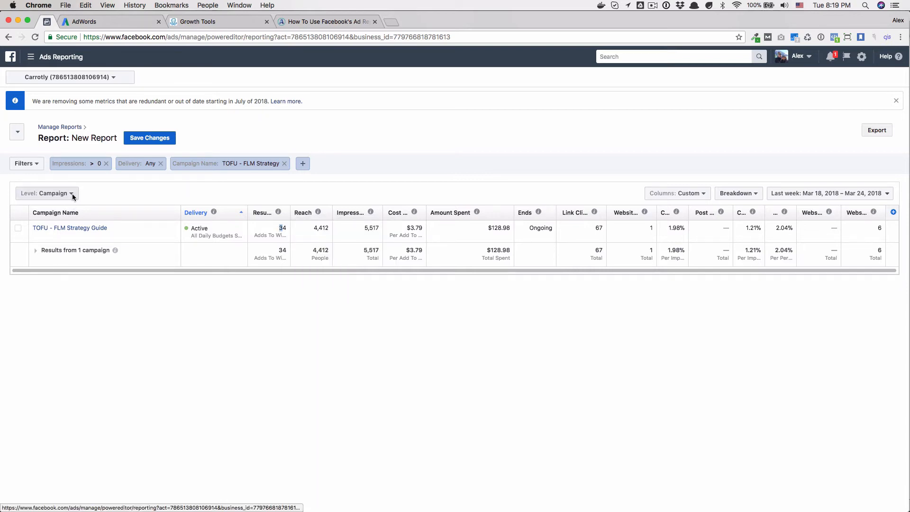
- Set the report level to Ad, showing the FLM Strategy Guide ad, and start saving
click(47, 193)
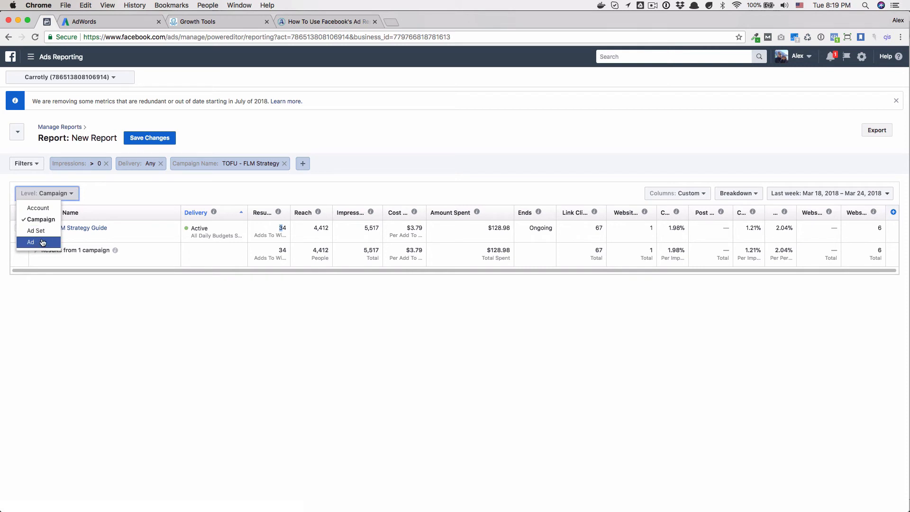
click(30, 241)
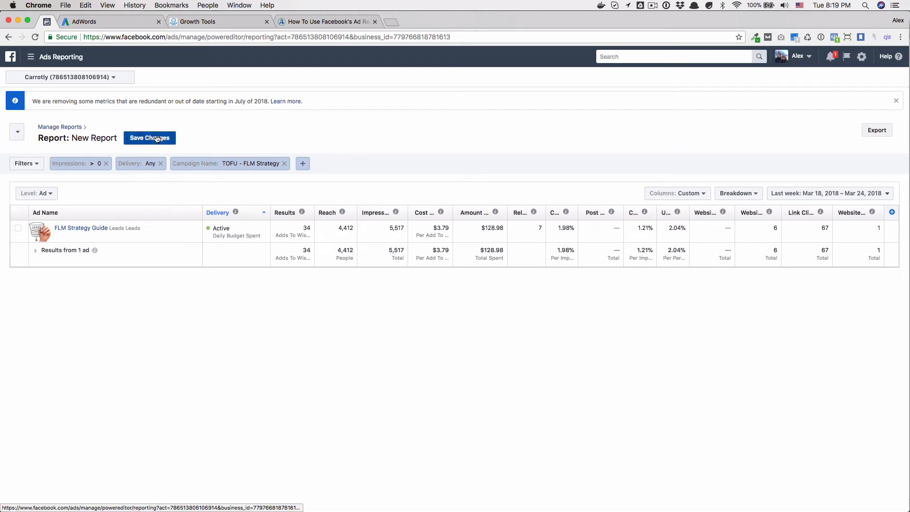
click(149, 137)
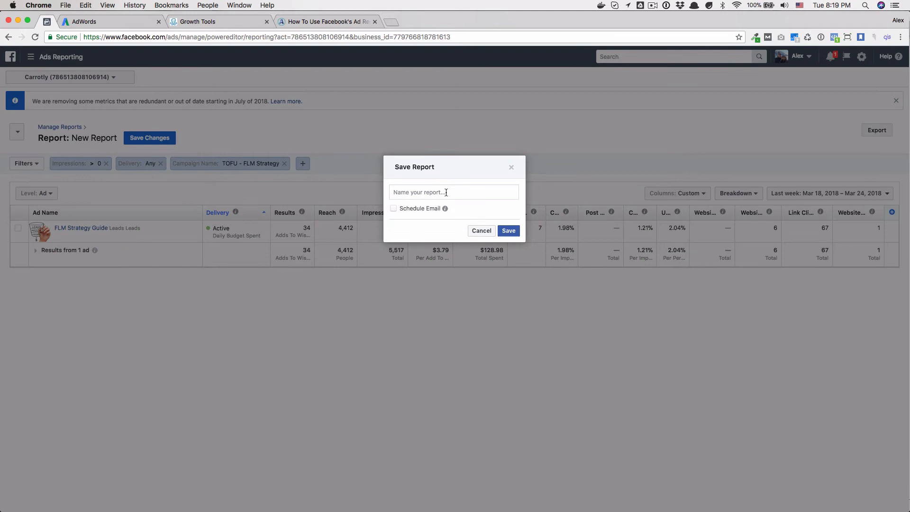
- Name the report 'Weekly Conversion Report' and save it without a scheduled email
text(Weekly Conversion Report)
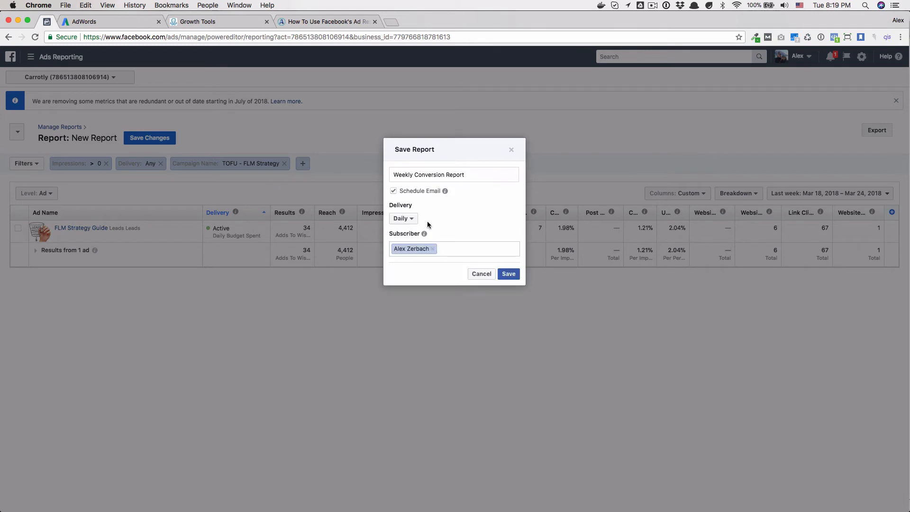
click(403, 218)
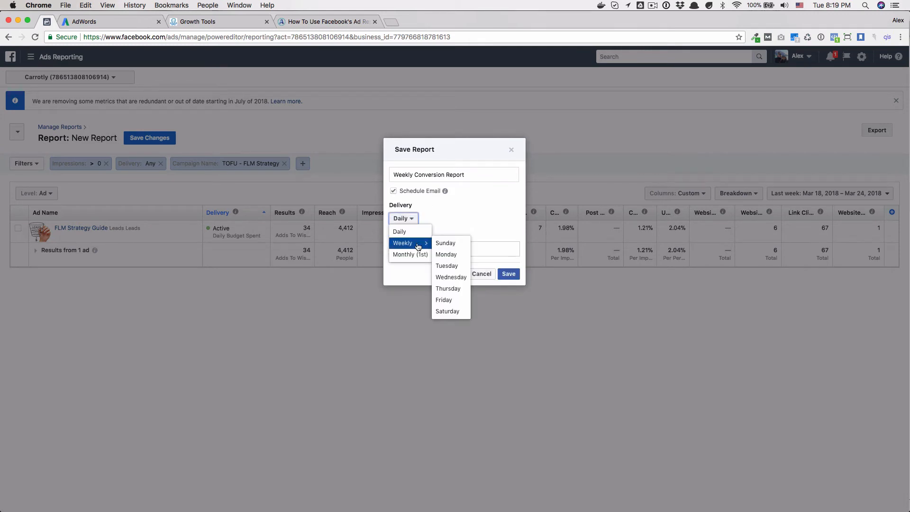
click(445, 242)
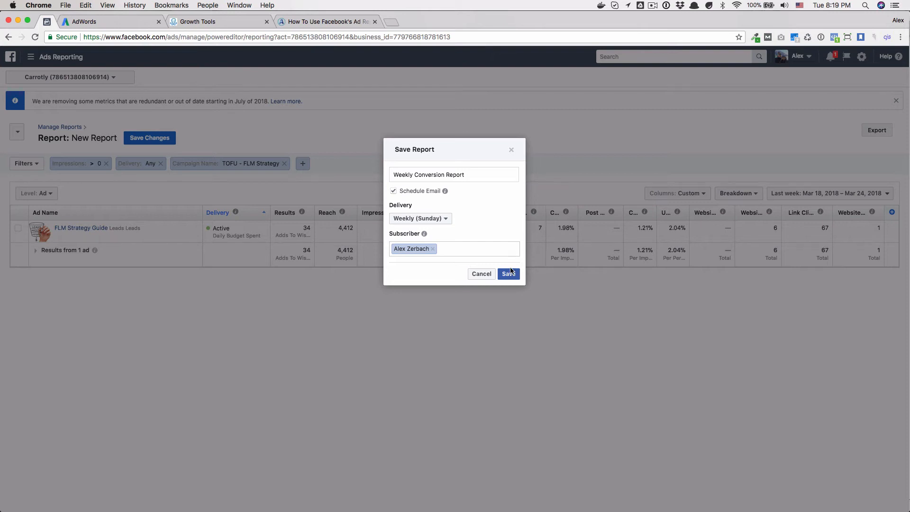
click(394, 191)
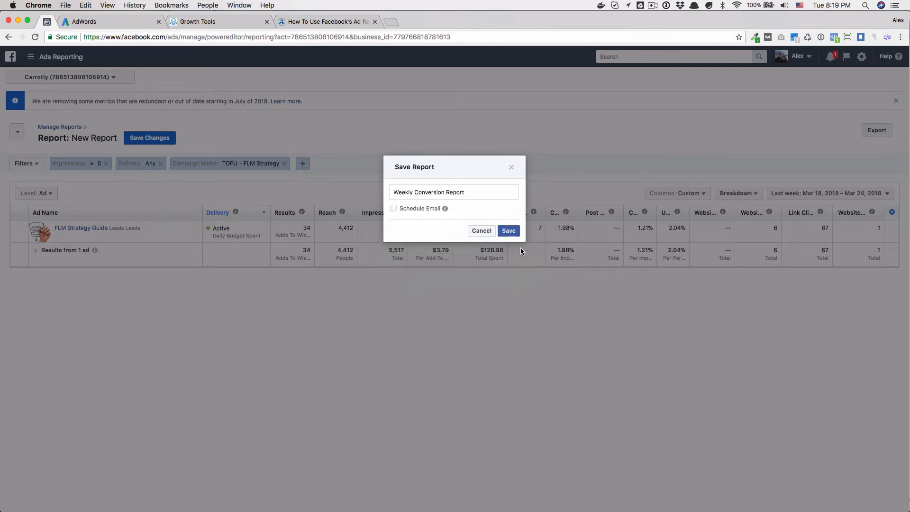
click(508, 230)
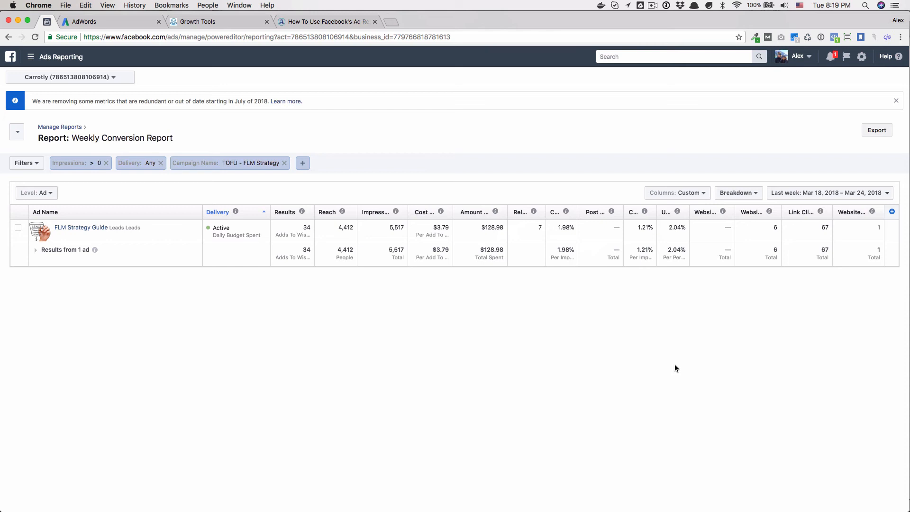
click(876, 130)
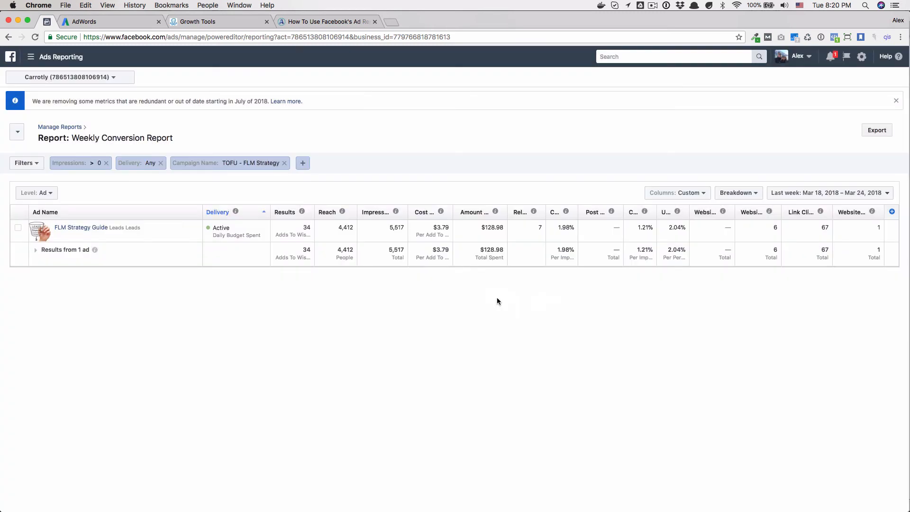
mouse_move(61, 132)
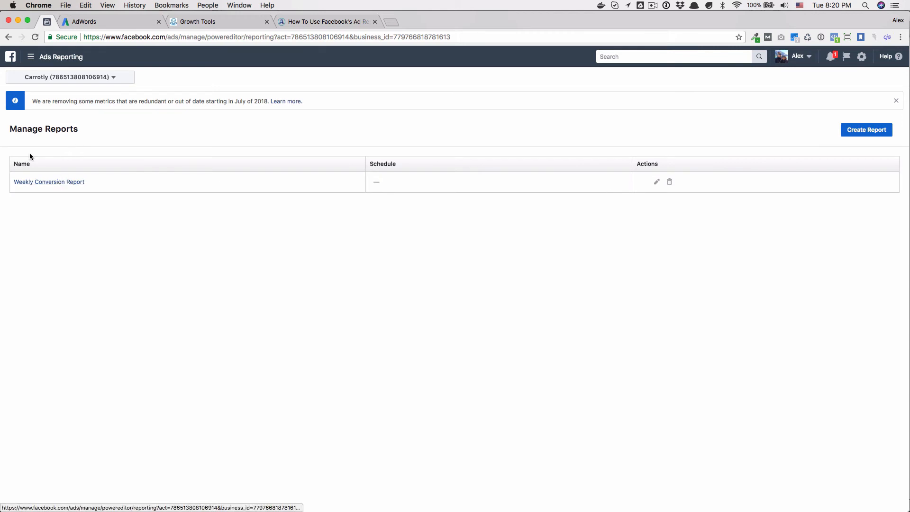
- Open Weekly Conversion Report from the Manage Reports list
click(48, 181)
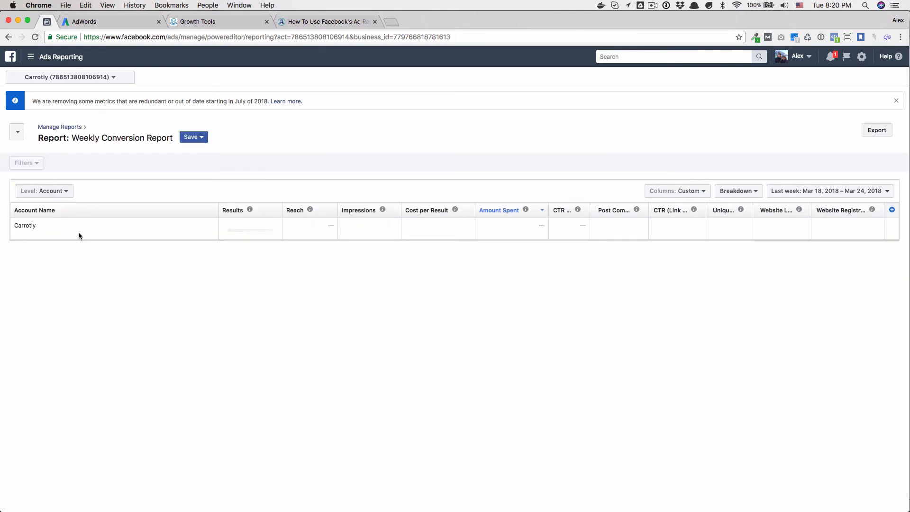
click(44, 190)
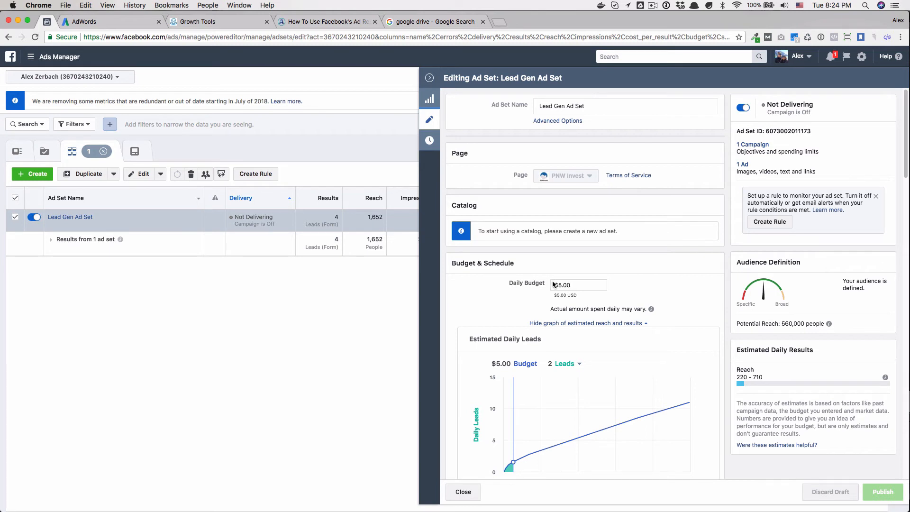
mouse_move(516, 259)
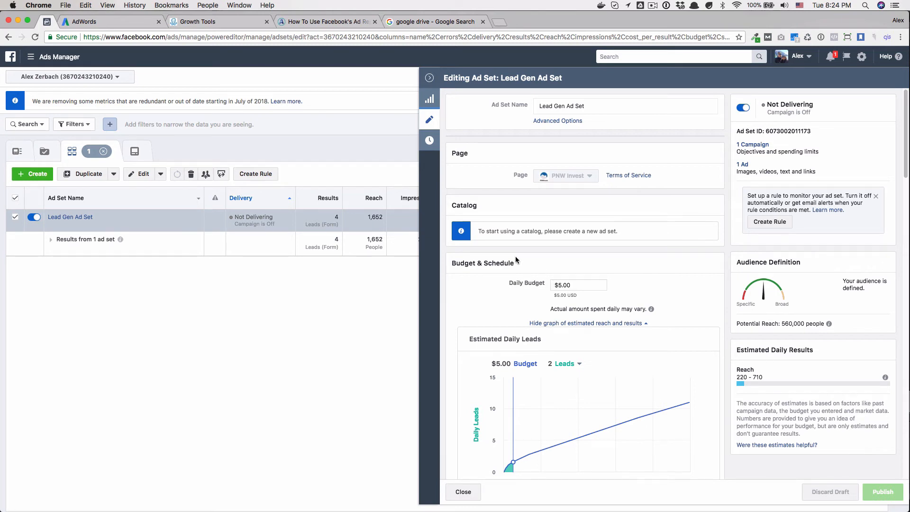
mouse_move(392, 250)
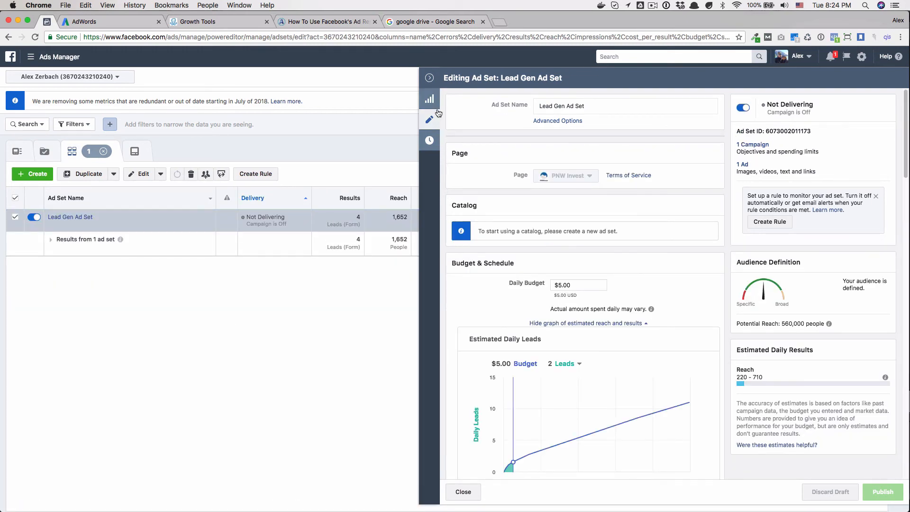
- Scroll the Lead Gen Ad Set editor showing the $5.00 daily budget
scroll(down, 3)
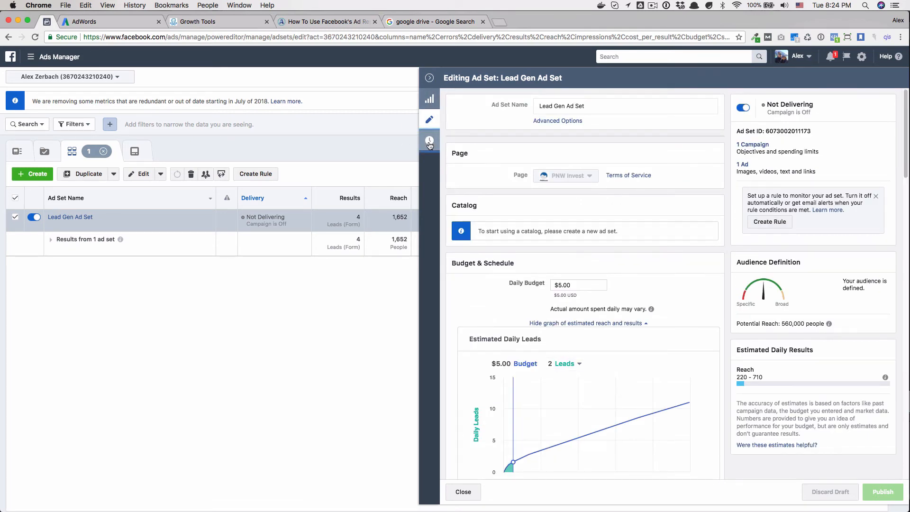
- Open the Lead Gen Ad Set's activity history to the 09/17/2017 audience change
click(429, 141)
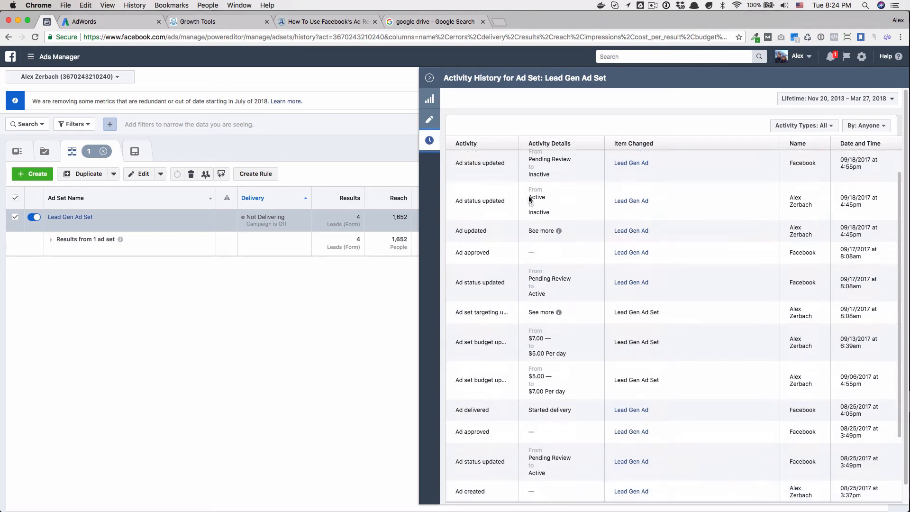
scroll(down, 3)
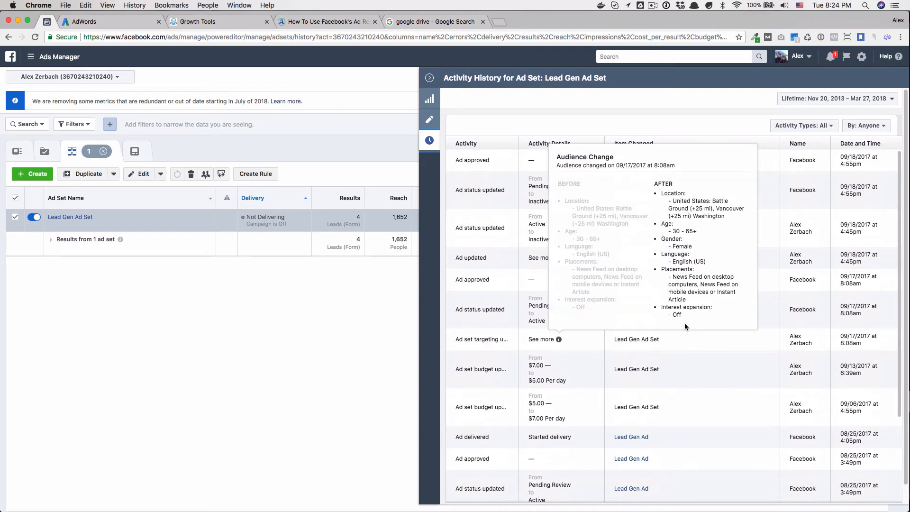
mouse_move(507, 191)
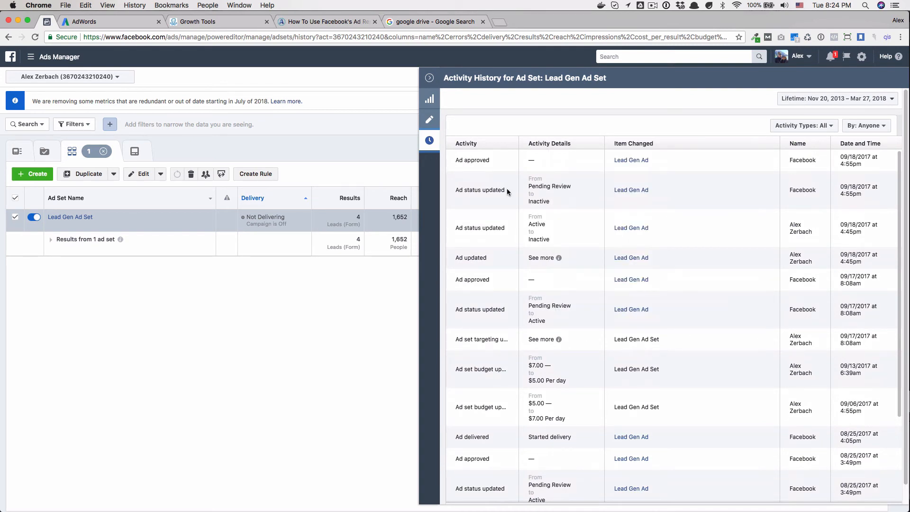
- Open the Lead Gen Ad Set's performance charts: 4 leads, 1,652 reached, $126.82 spent
click(429, 99)
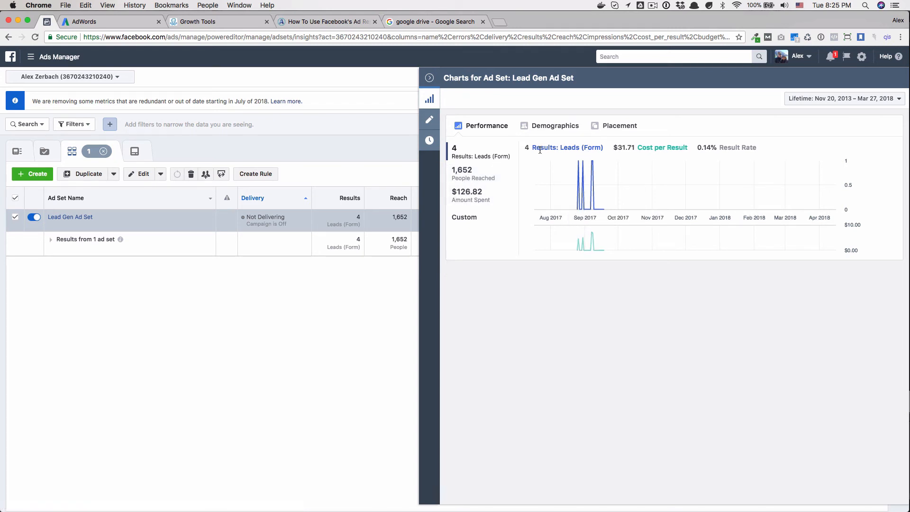
mouse_move(720, 147)
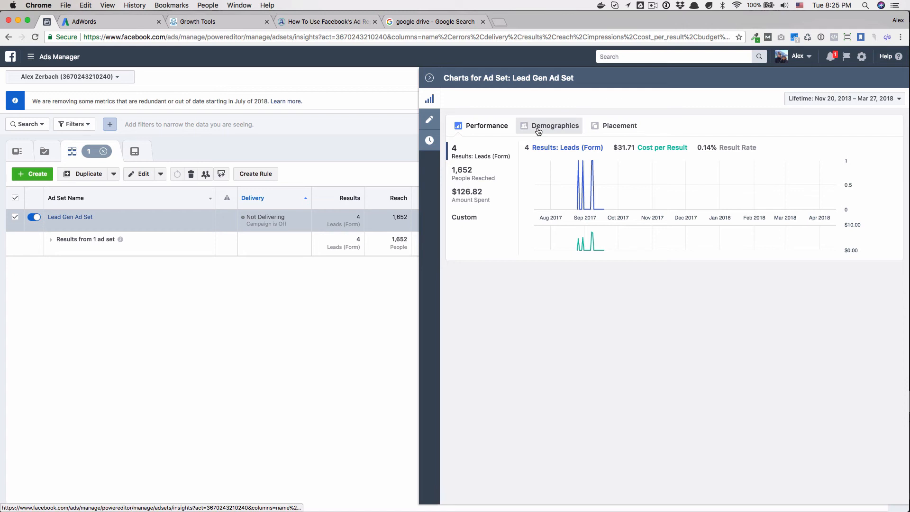
- Switch the charts to Demographics, showing all 4 leads came from women, mostly 55+
click(555, 125)
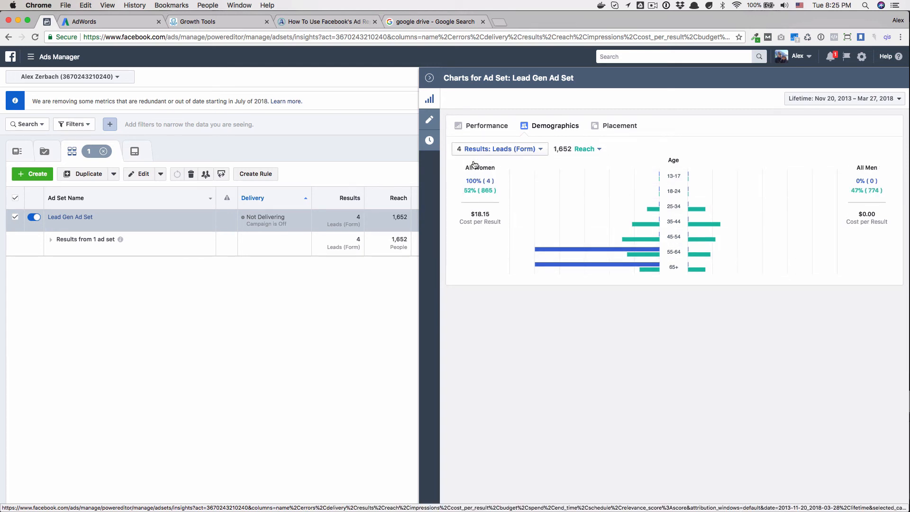
mouse_move(593, 251)
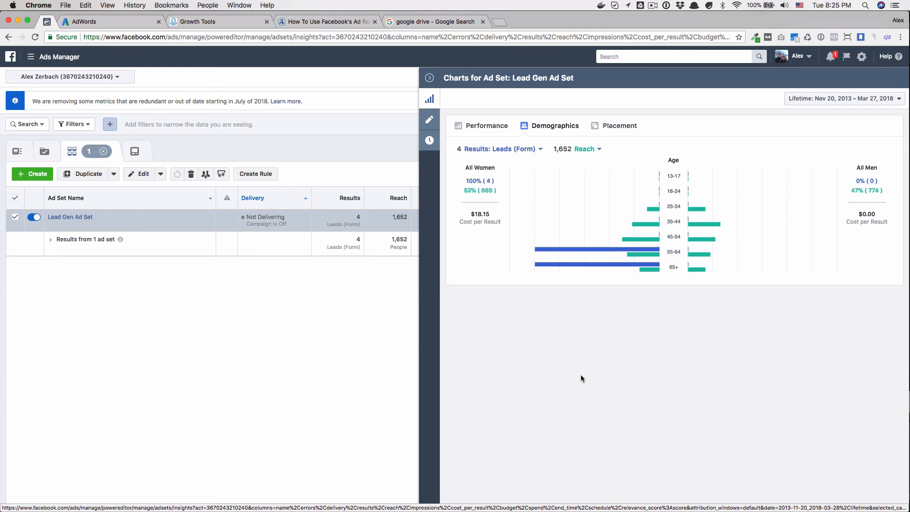
mouse_move(633, 251)
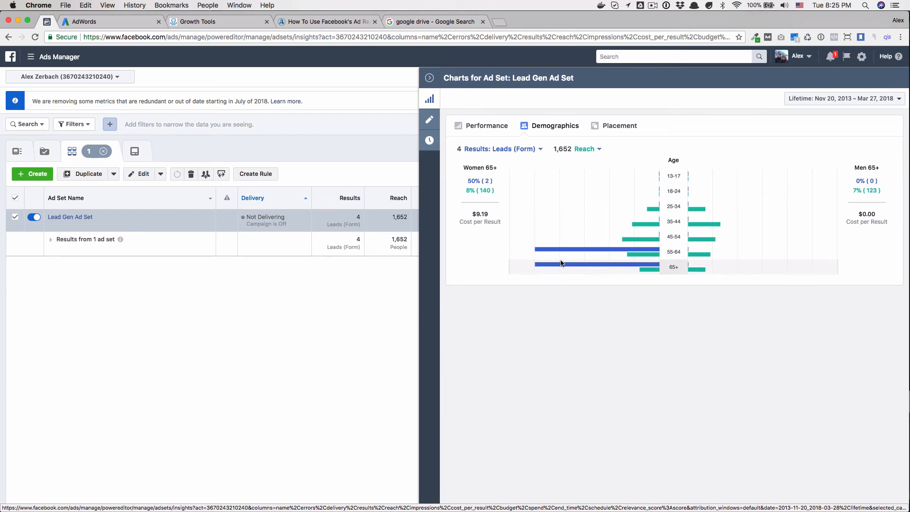
mouse_move(666, 261)
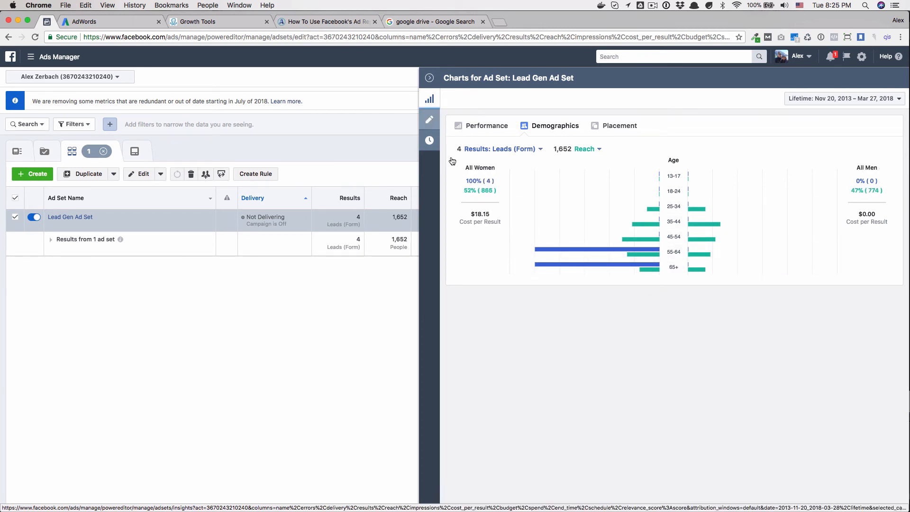
- Check the ad set's audience and minimum age choices, confirming women aged 30–65+
click(429, 118)
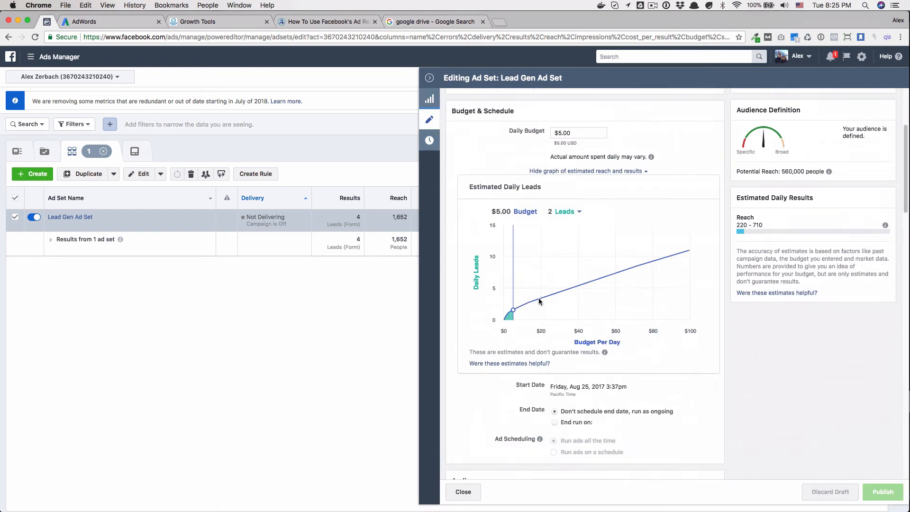
scroll(down, 3)
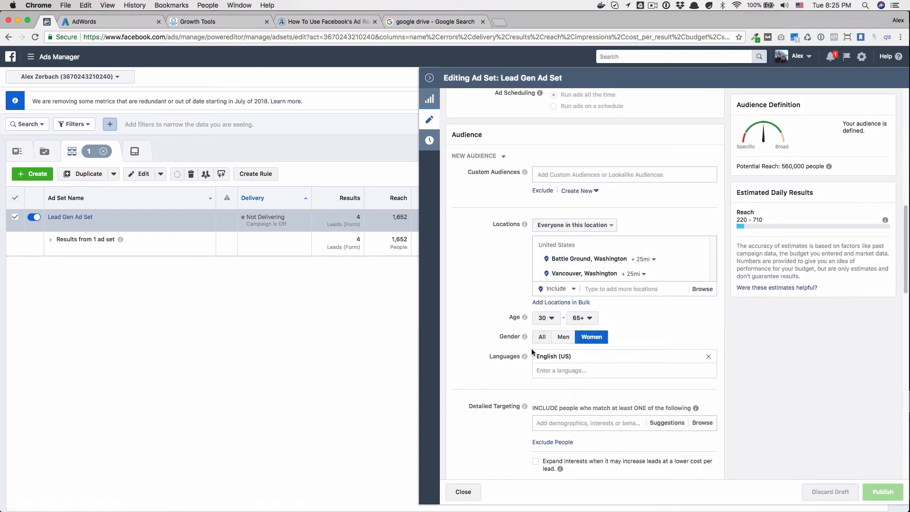
click(563, 337)
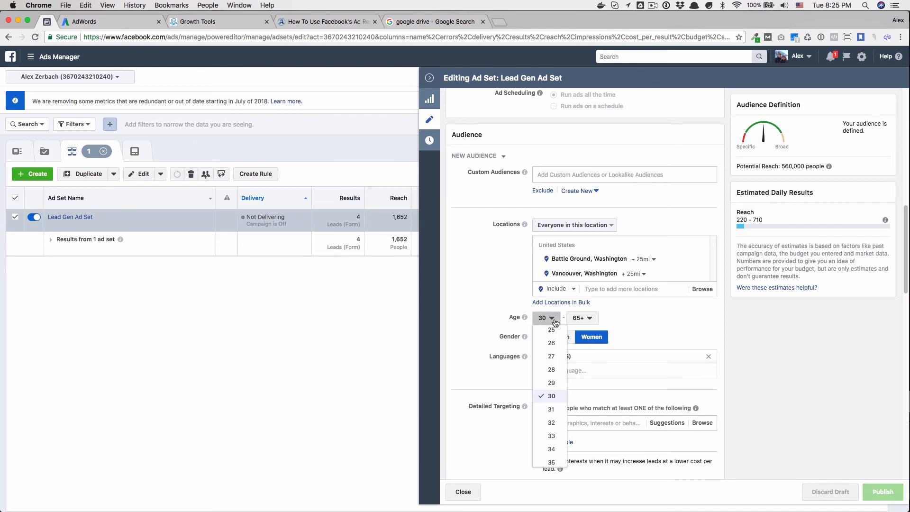
scroll(down, 3)
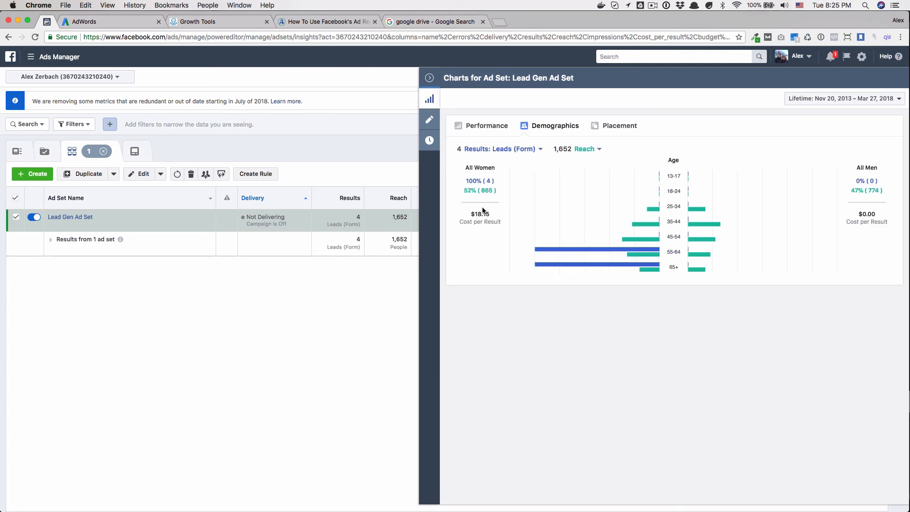
- Change the demographics comparison metric from Reach to Amount Spent ($126.82)
click(591, 149)
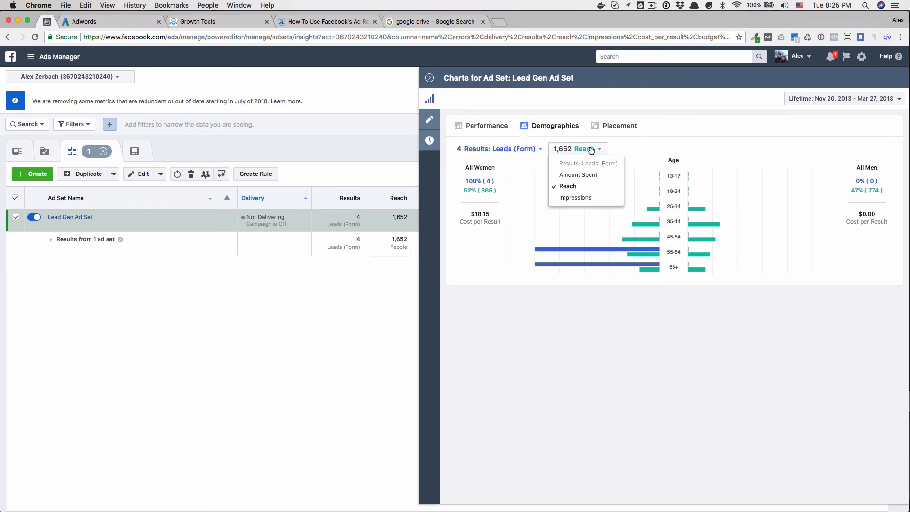
click(578, 174)
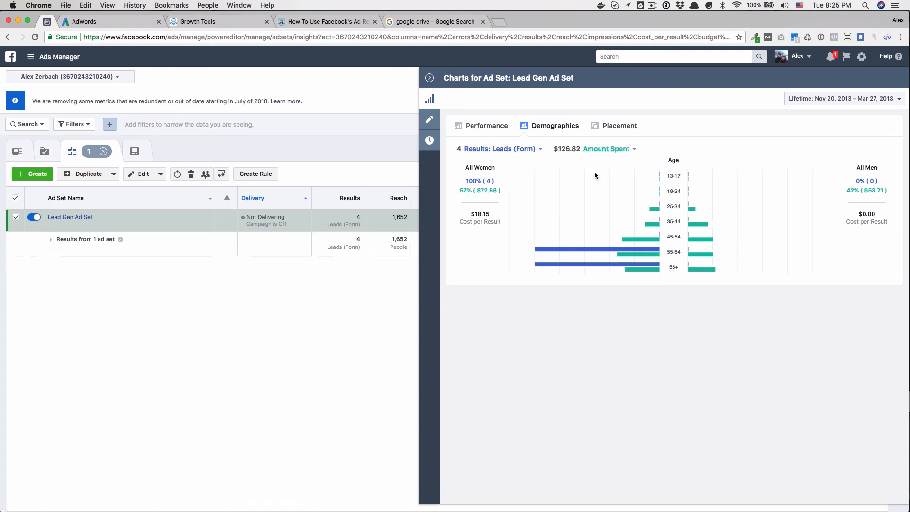
mouse_move(696, 207)
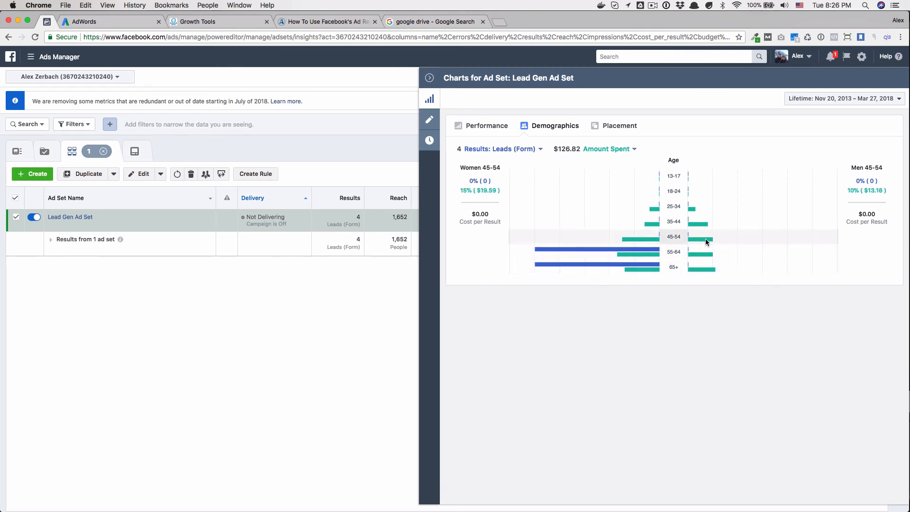
mouse_move(698, 267)
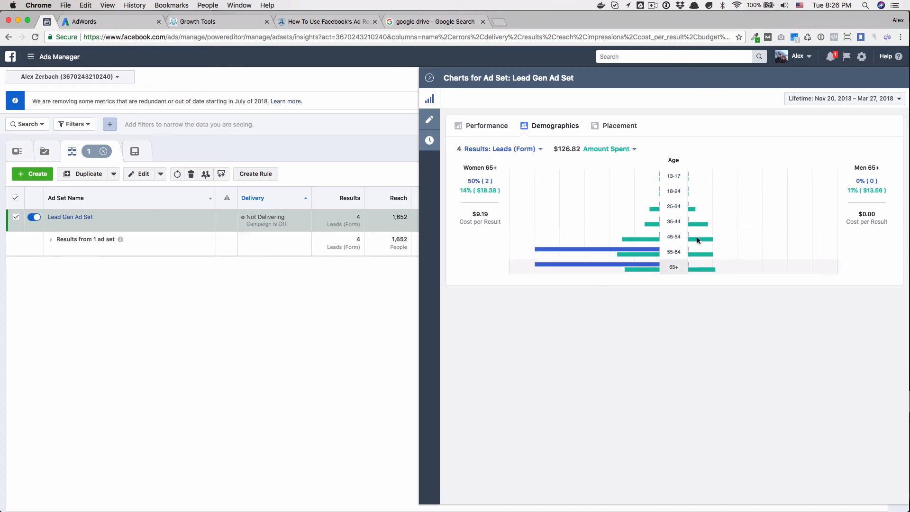
click(606, 148)
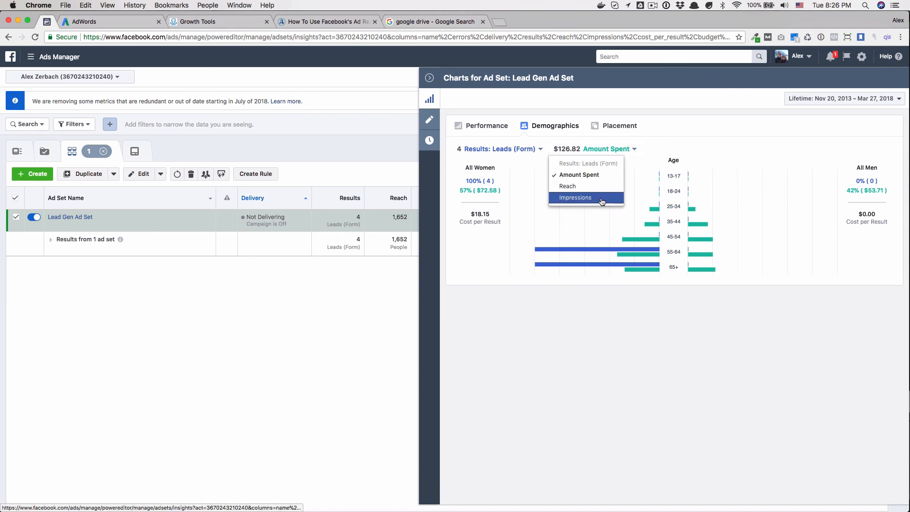
click(510, 149)
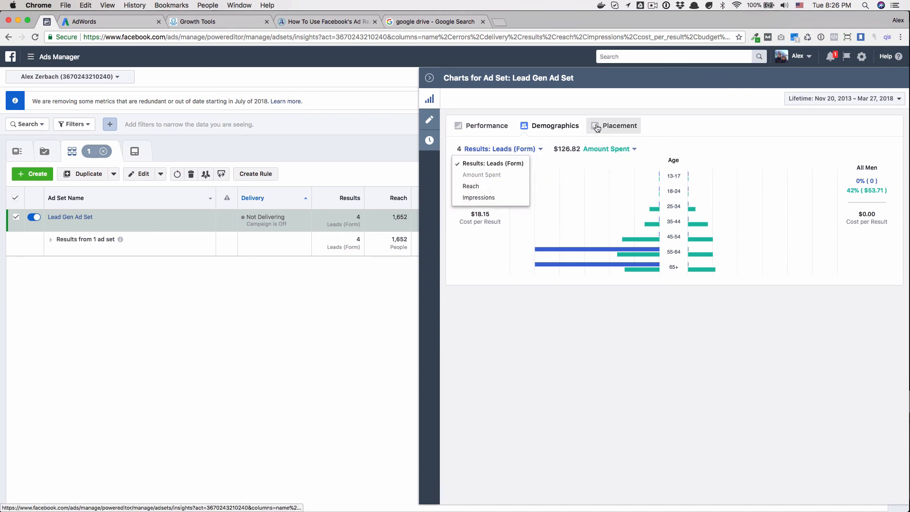
- Switch the ad set charts to Placement, with all reach and 4 leads on Facebook
click(619, 125)
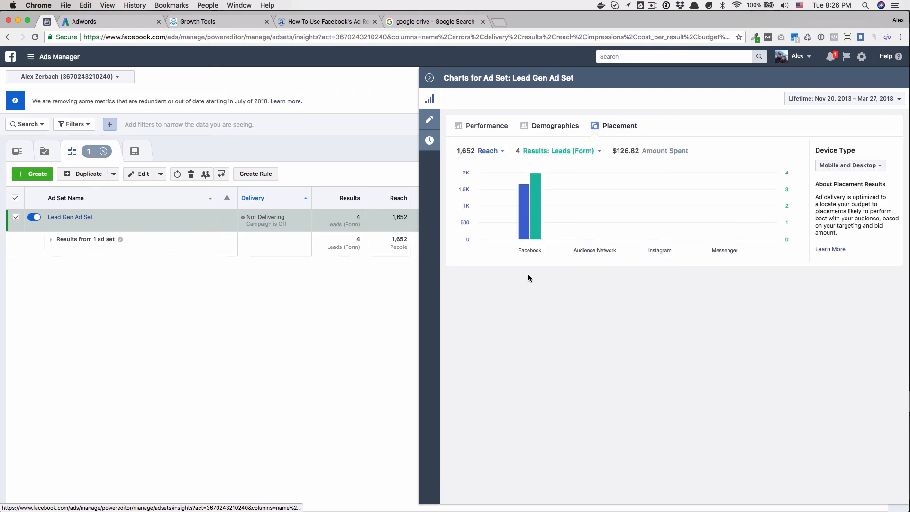
mouse_move(778, 223)
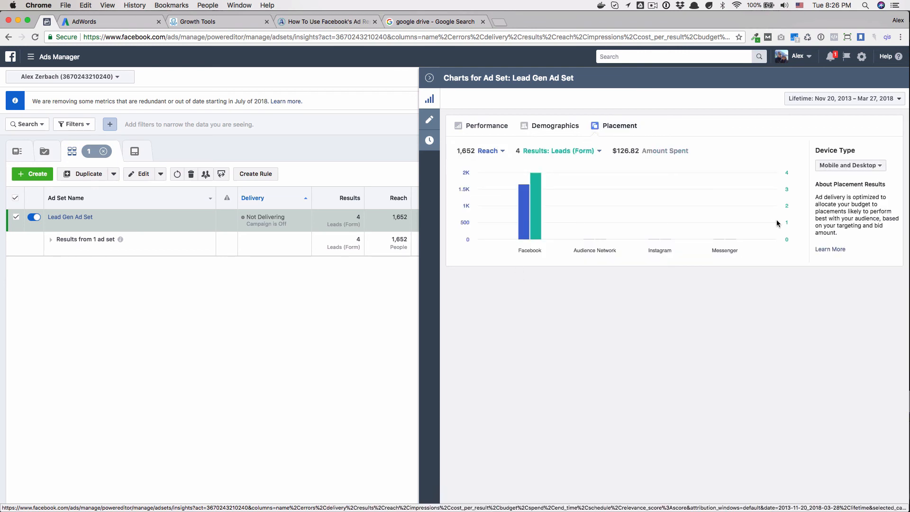
mouse_move(572, 257)
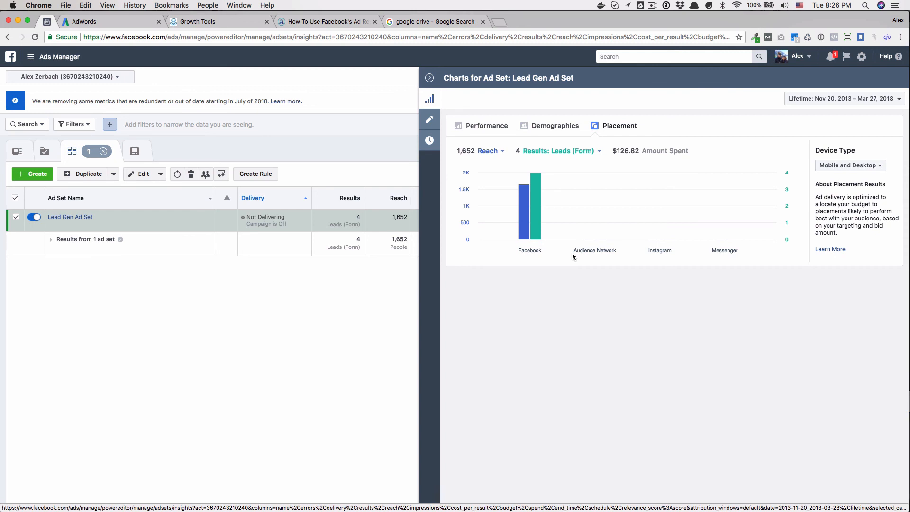
mouse_move(521, 211)
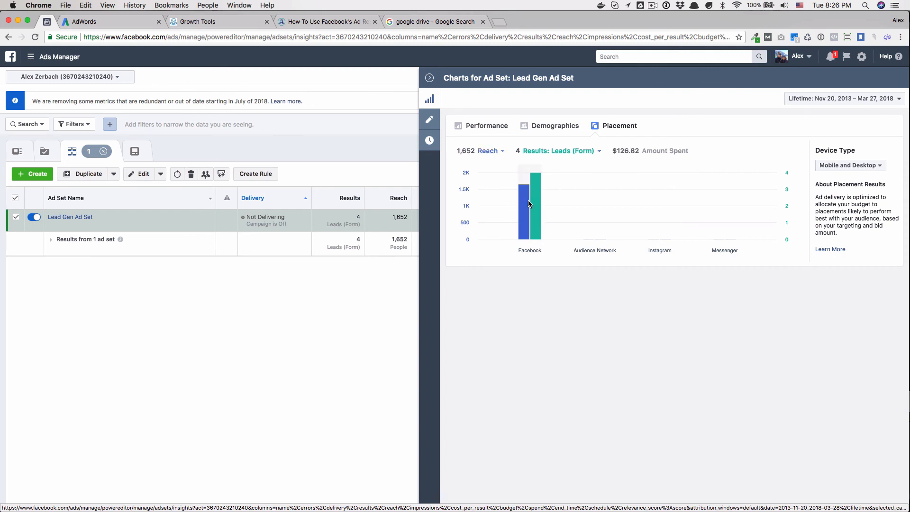
mouse_move(593, 215)
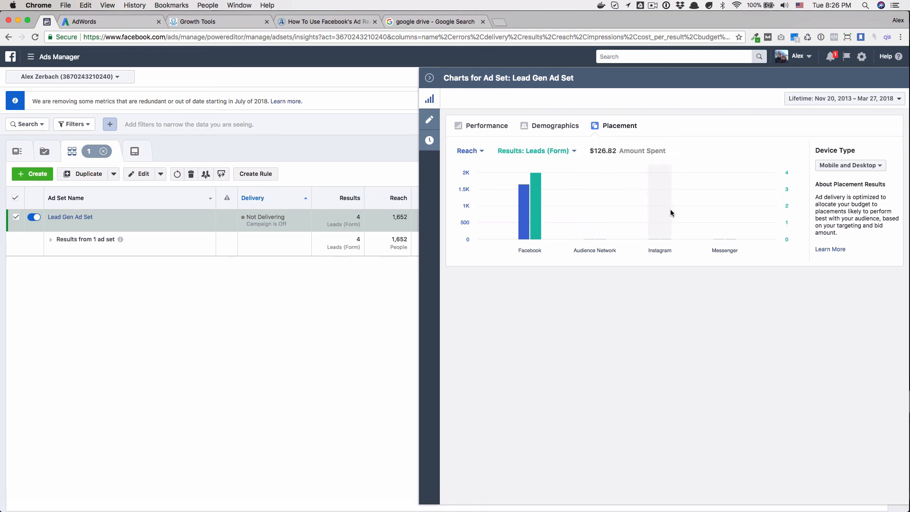
mouse_move(569, 203)
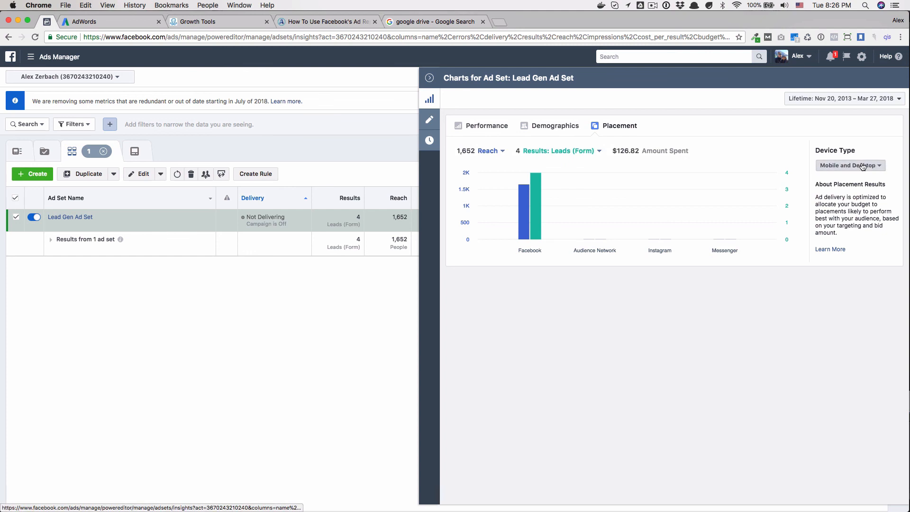
- Try Desktop Only, then settle on Mobile Only: 1,535 reach, 4 leads, $116.90 spent
click(849, 165)
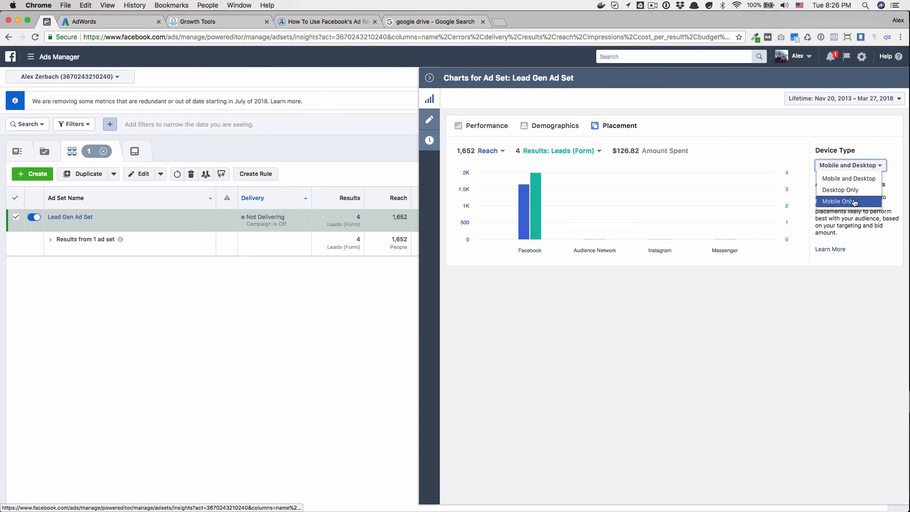
click(838, 201)
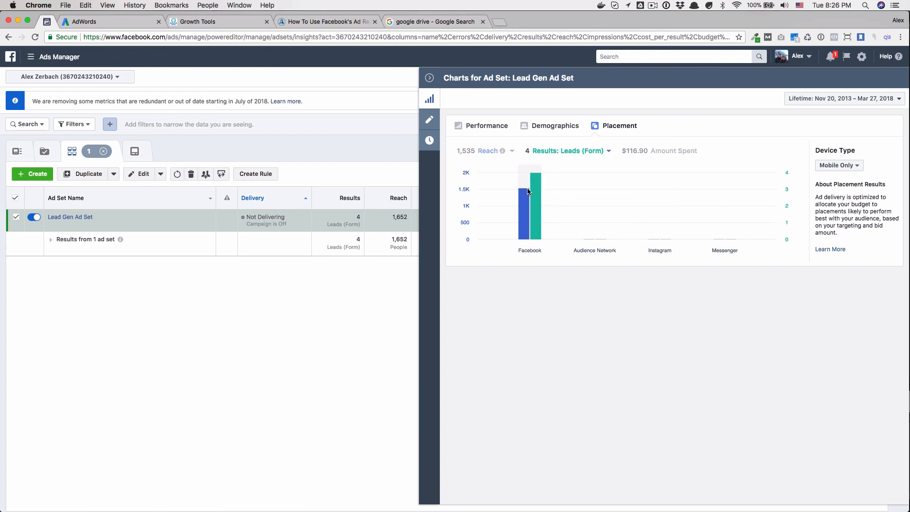
click(838, 165)
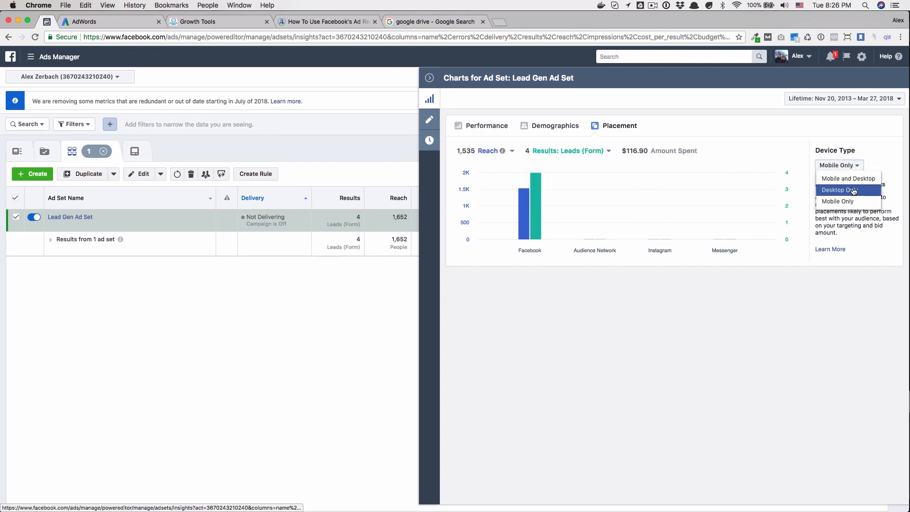
click(847, 190)
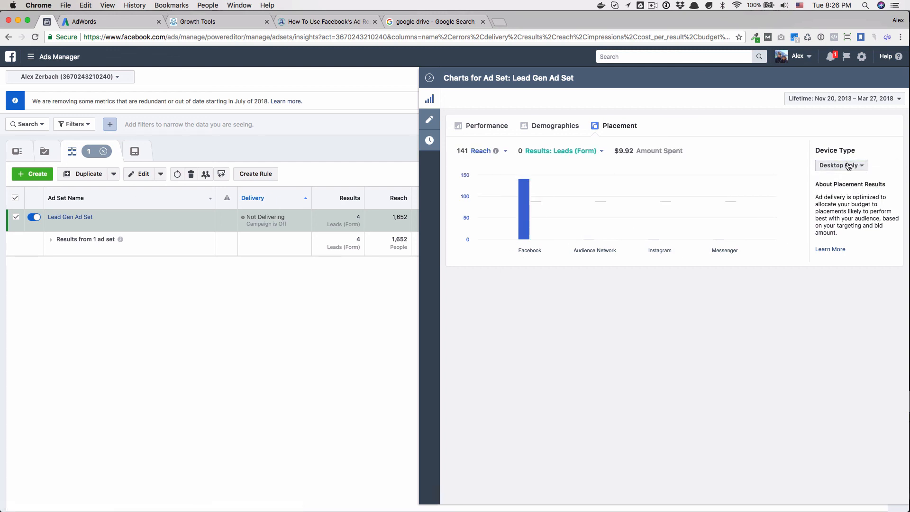
click(840, 165)
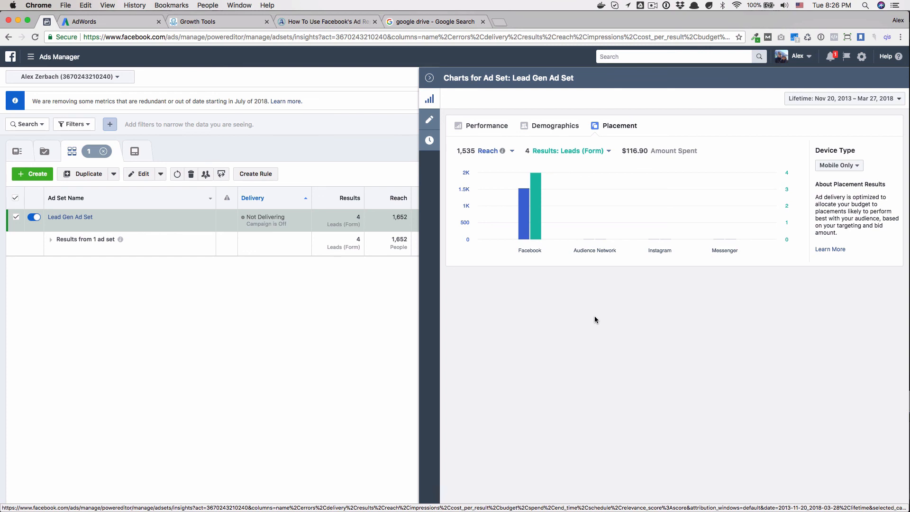
mouse_move(549, 207)
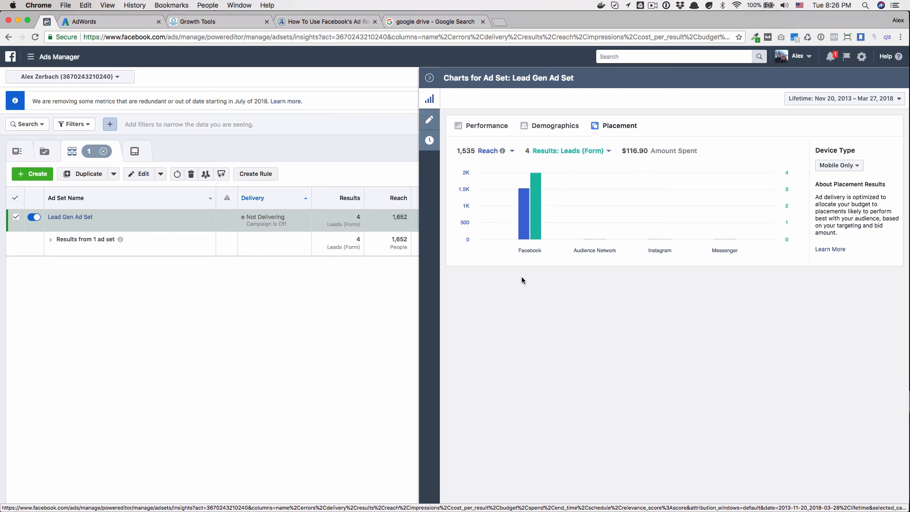
mouse_move(517, 270)
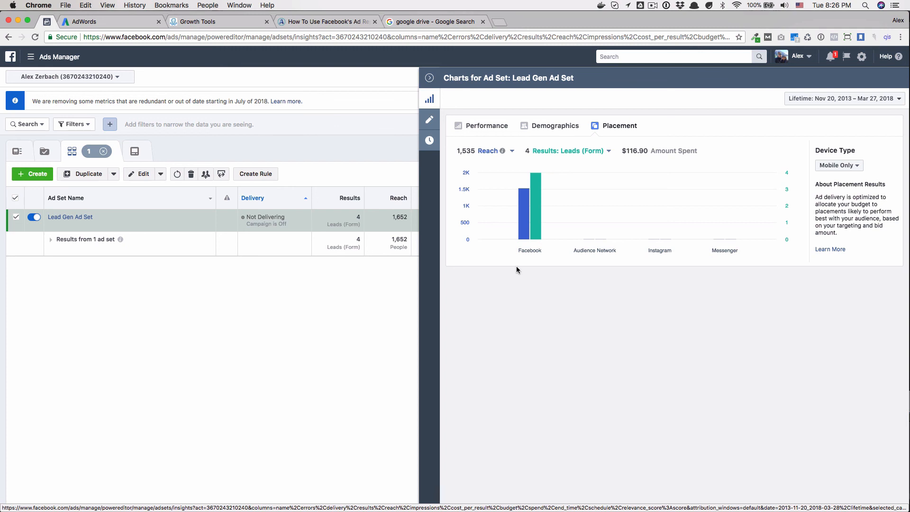
mouse_move(516, 262)
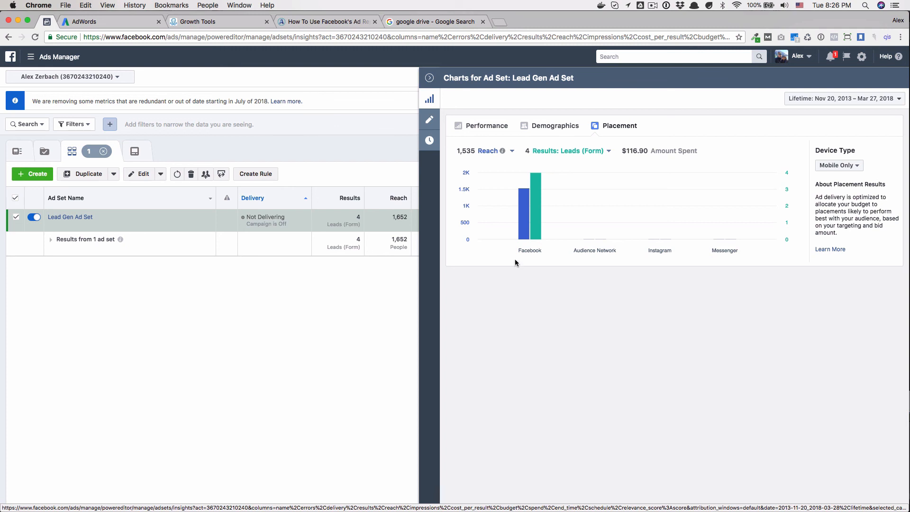